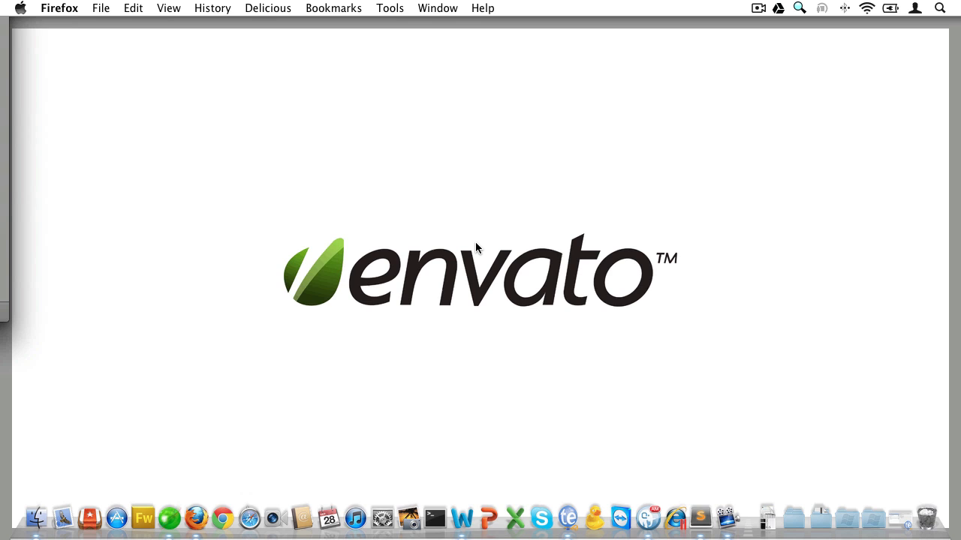
Delete the default welcome.php controller from the application folder.
click(283, 43)
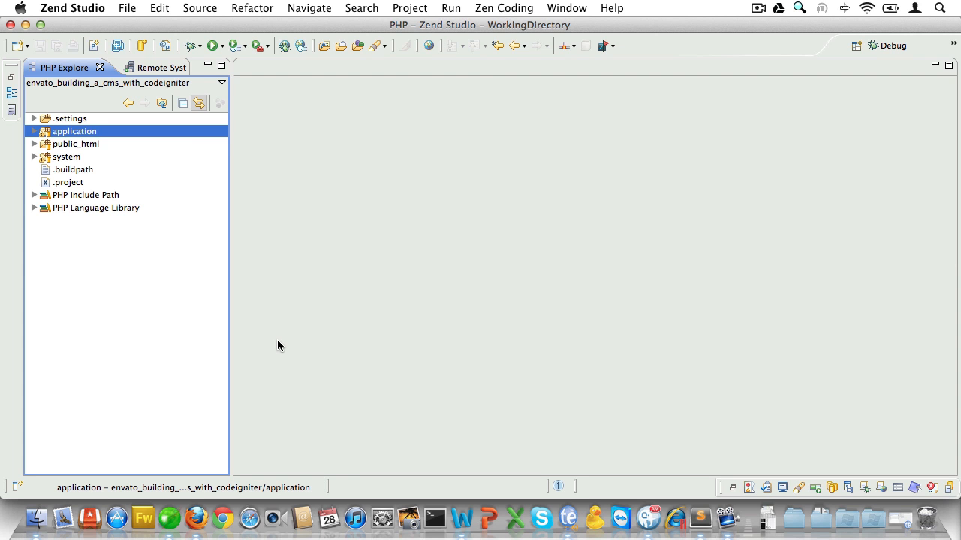
mouse_move(264, 348)
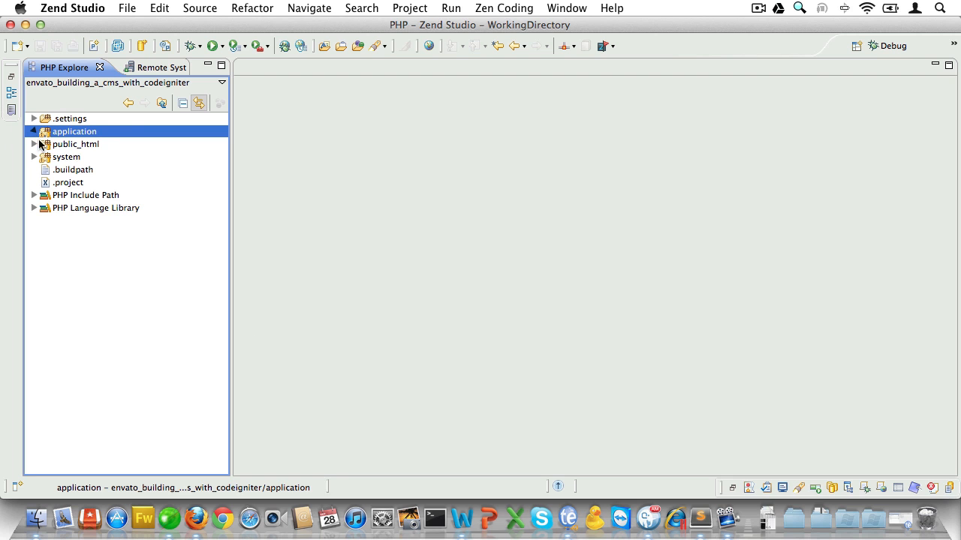
click(34, 131)
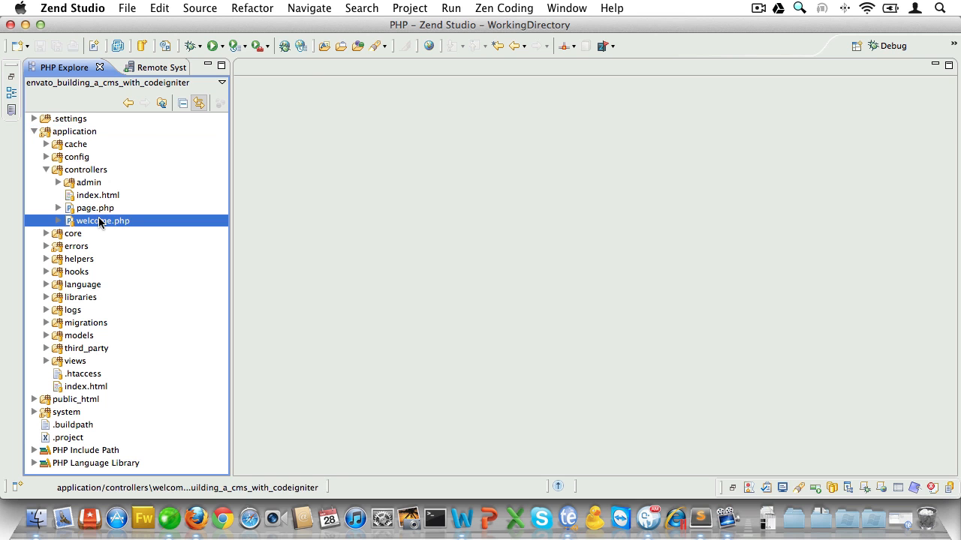
right_click(101, 220)
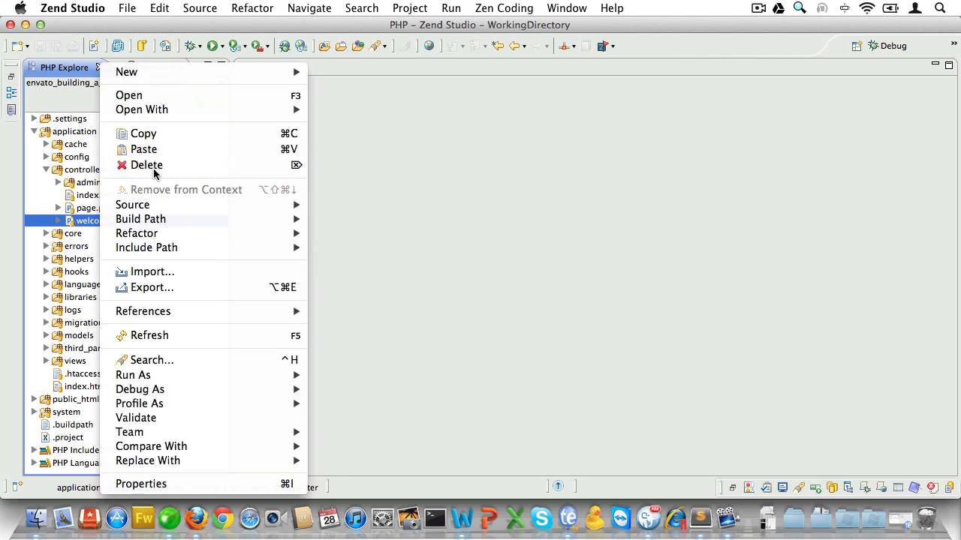
click(147, 164)
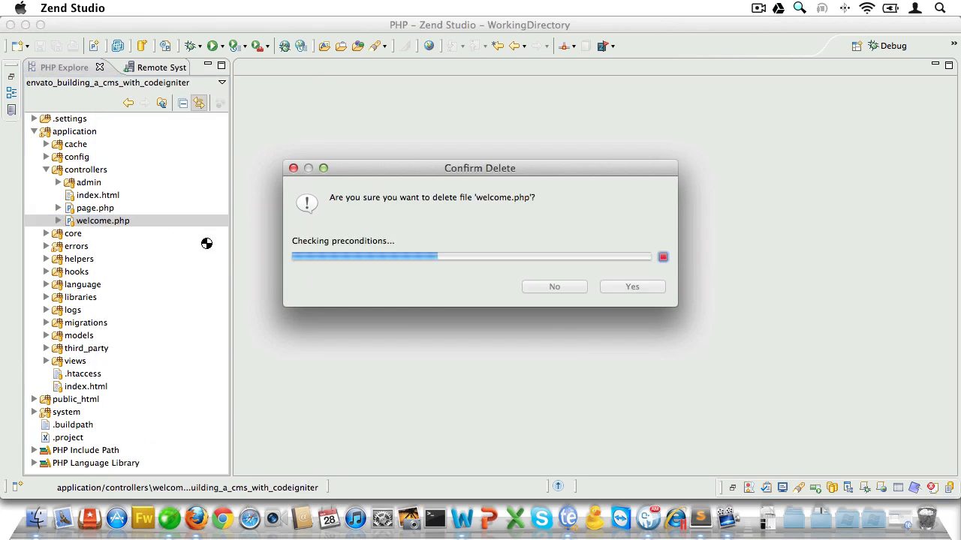
click(632, 287)
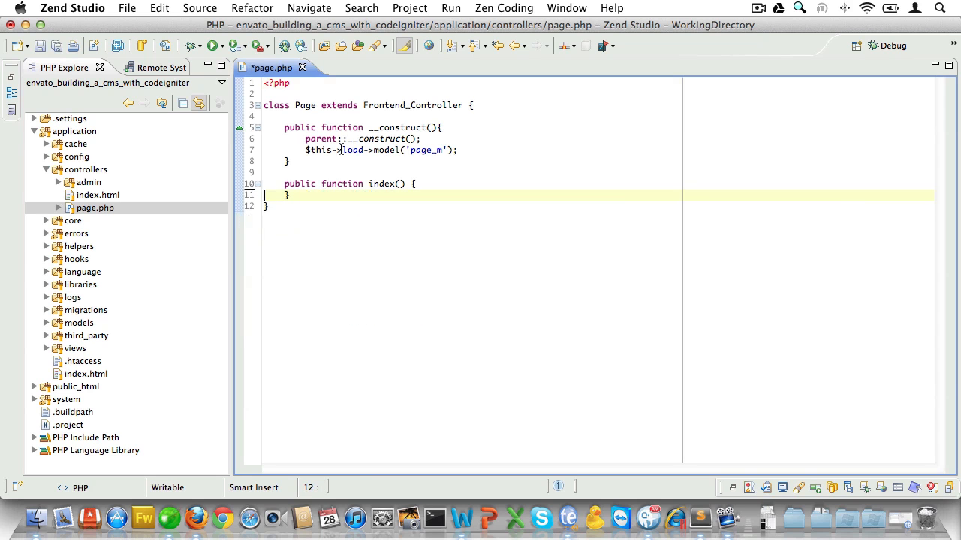
Delete the welcome_message.php view file.
click(122, 374)
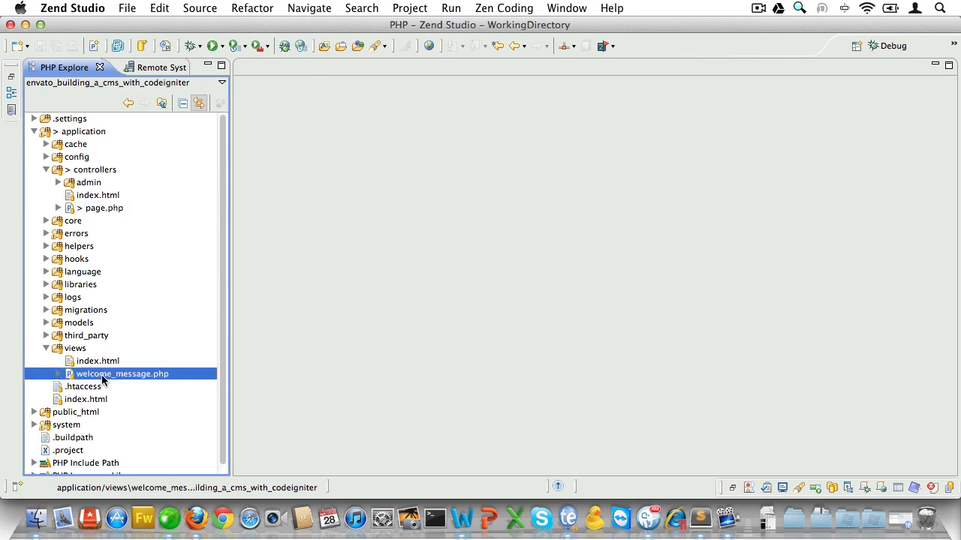
right_click(122, 374)
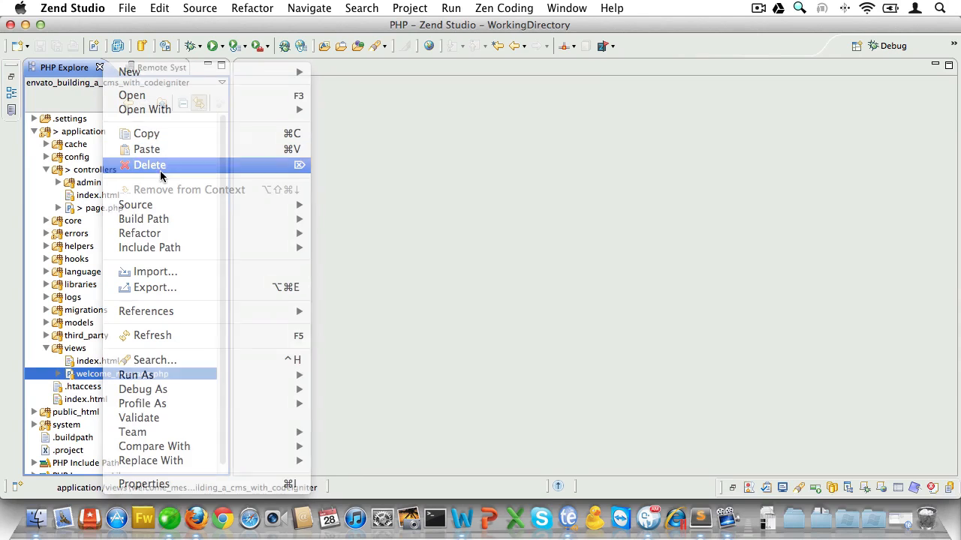
click(150, 164)
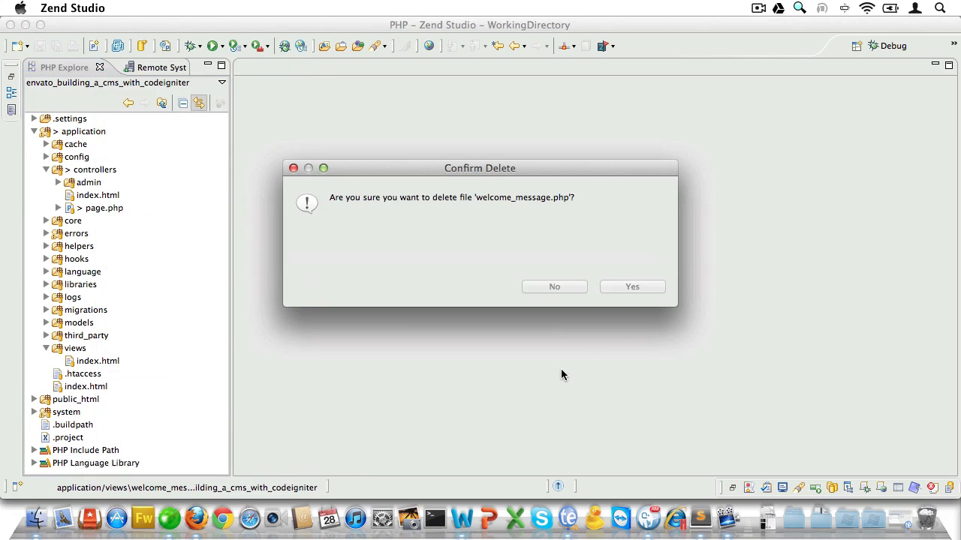
click(631, 286)
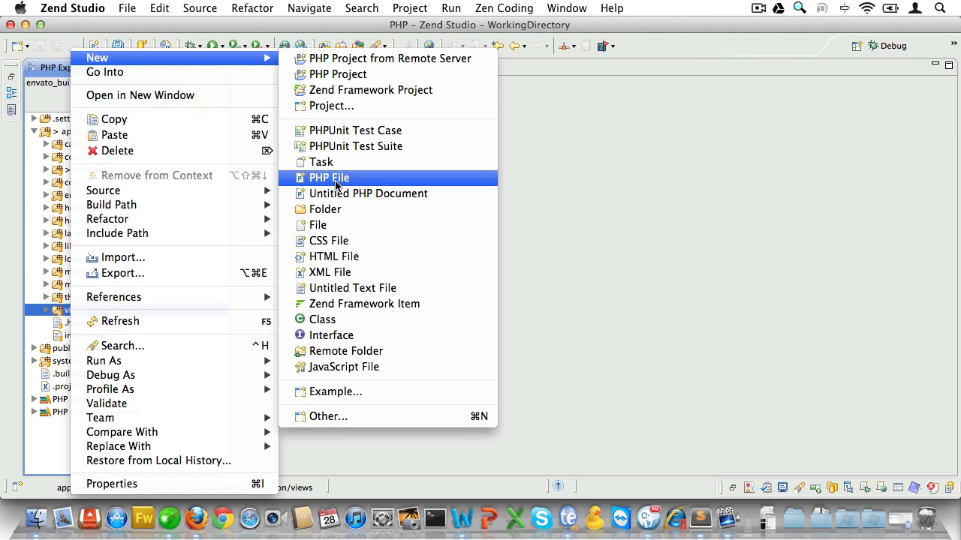
Create the PHP files _layout_main.php and _layout_modal.php in the views folder.
click(329, 178)
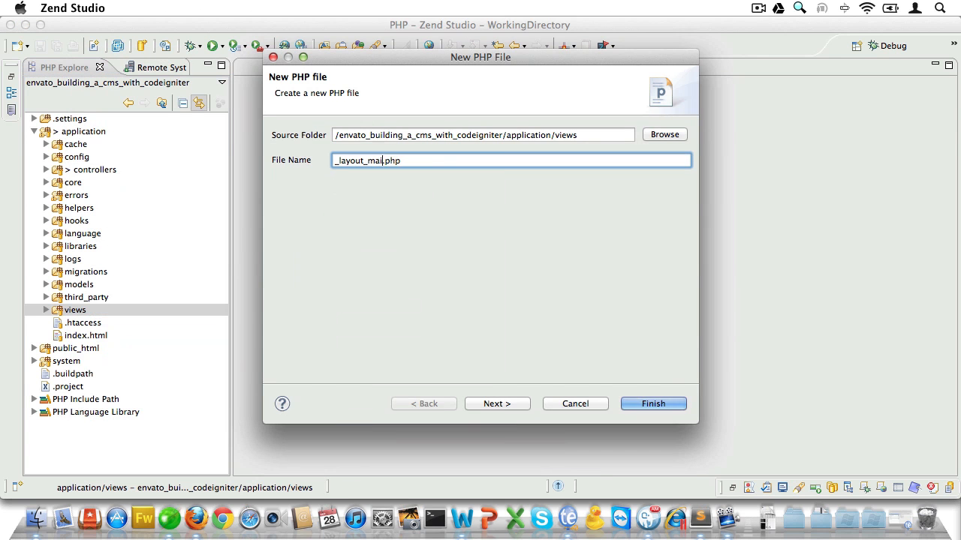
click(653, 404)
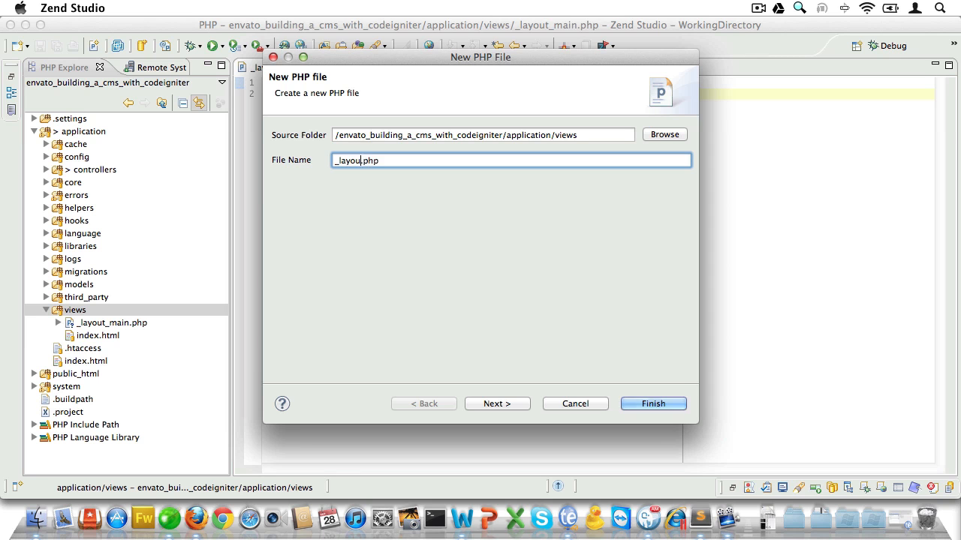
text(t_modal)
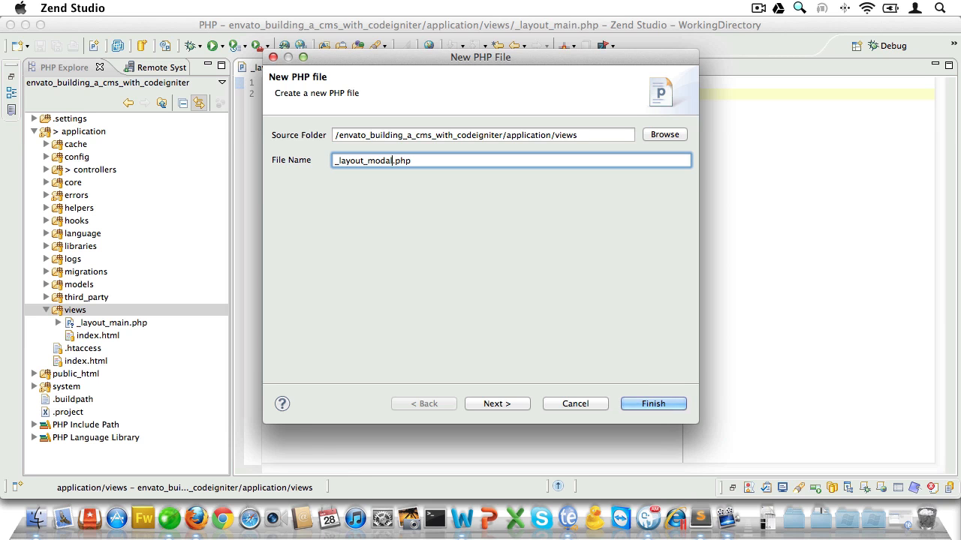
click(652, 404)
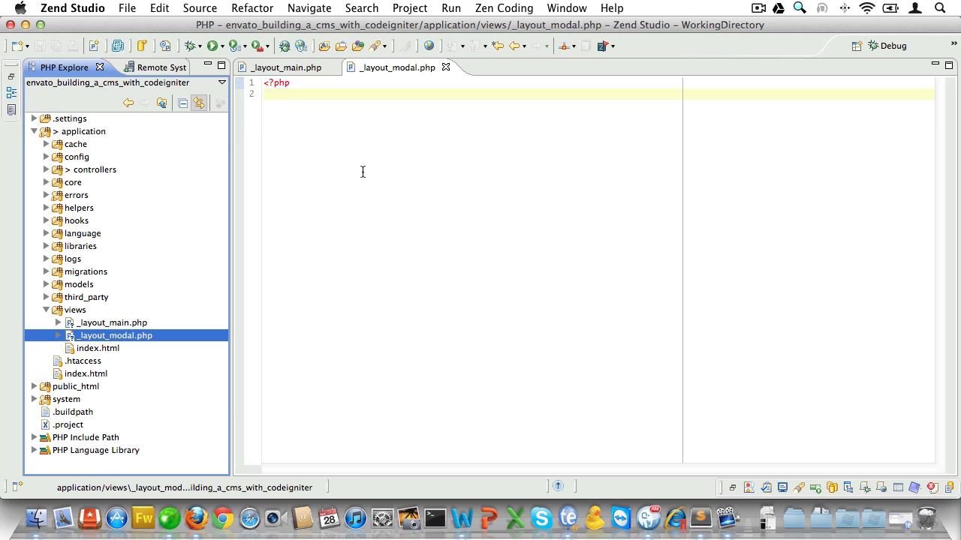
Open admin/dashboard.php and insert a Dashboard class skeleton extending Admin_Controller.
click(45, 170)
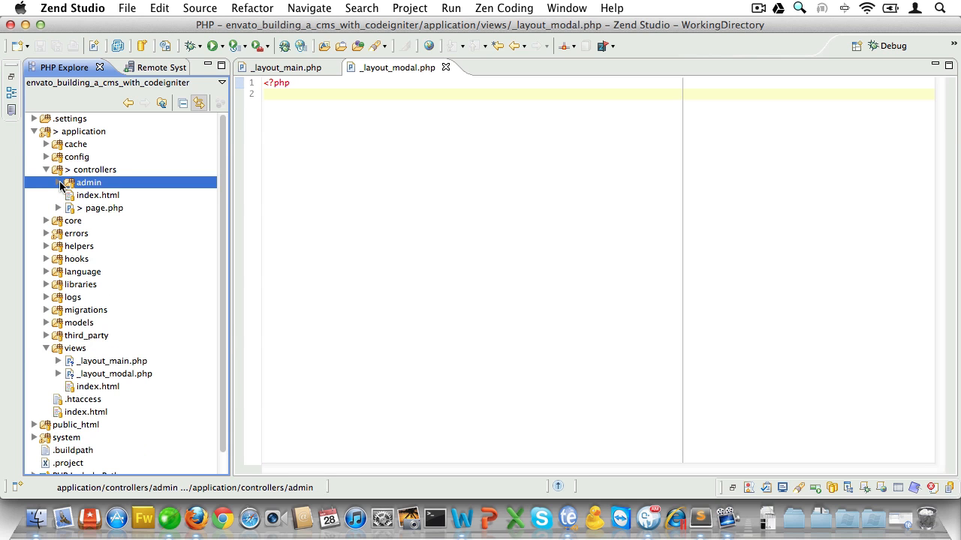
click(59, 183)
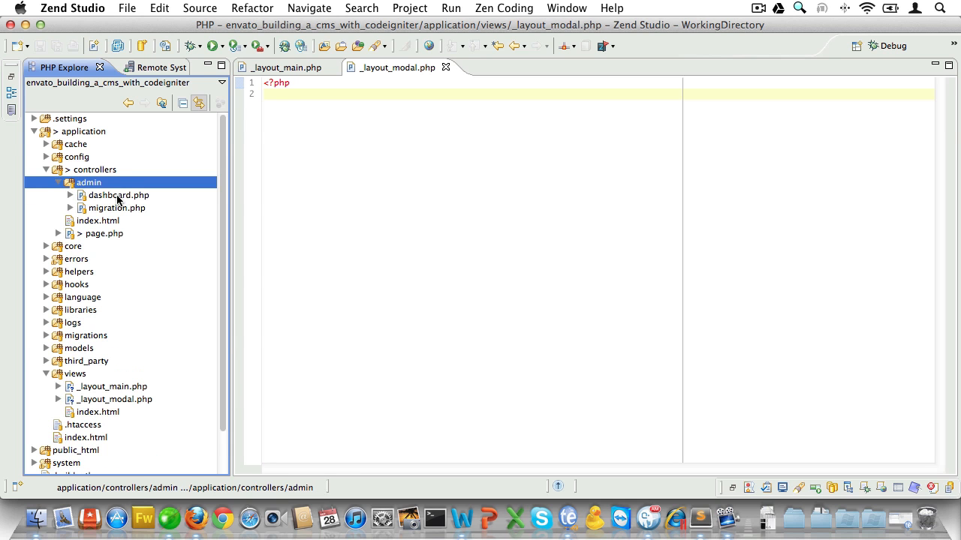
double_click(118, 195)
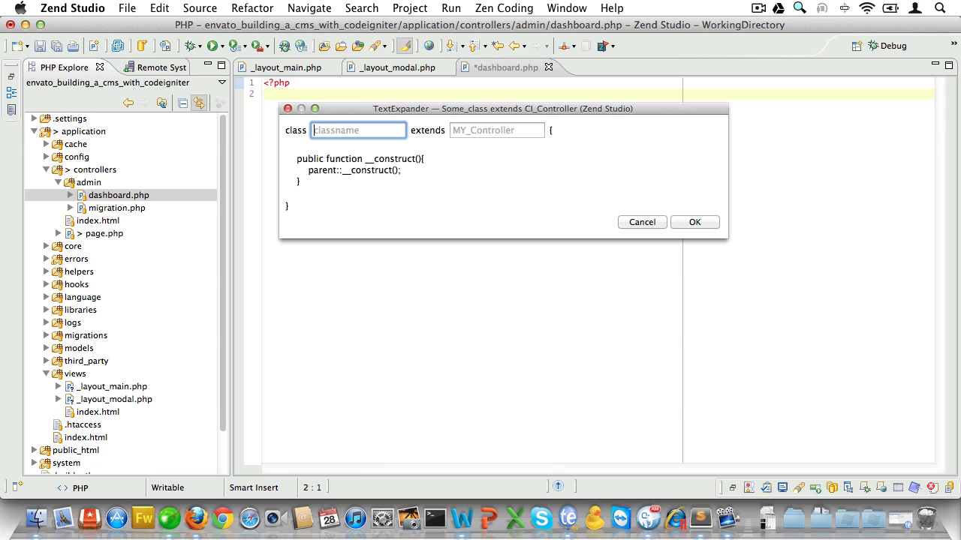
text(Dashboard)
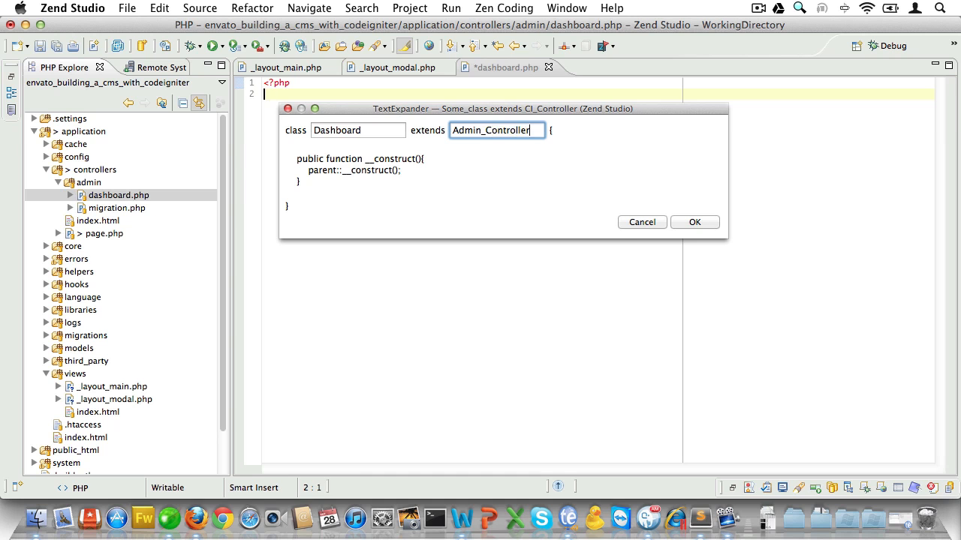
click(694, 222)
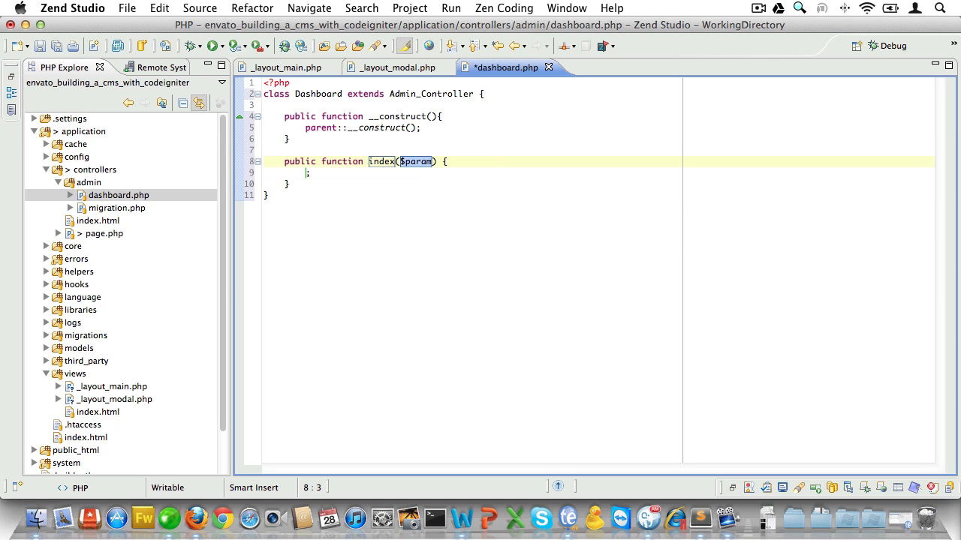
Make index() call $this->load->view('_layout_...').
text($this->load)
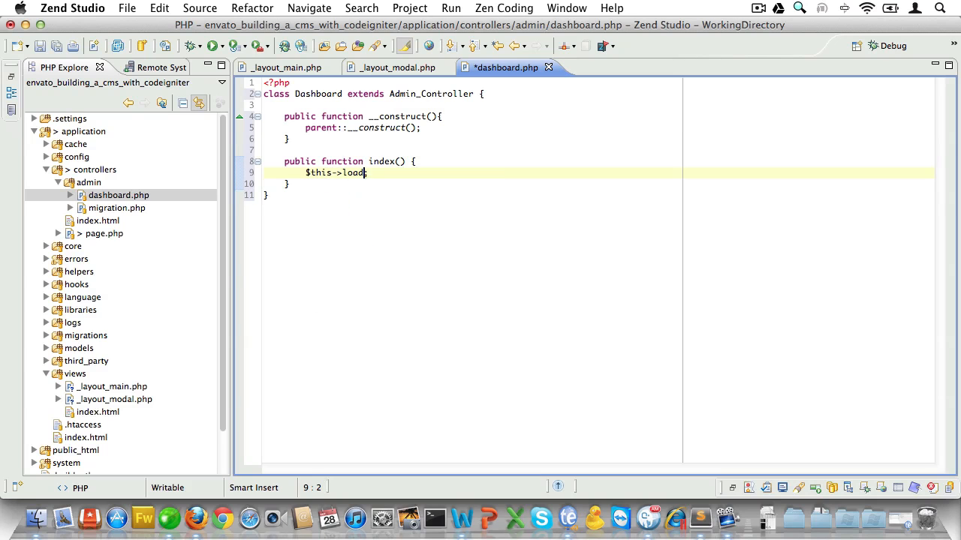
text(->view();)
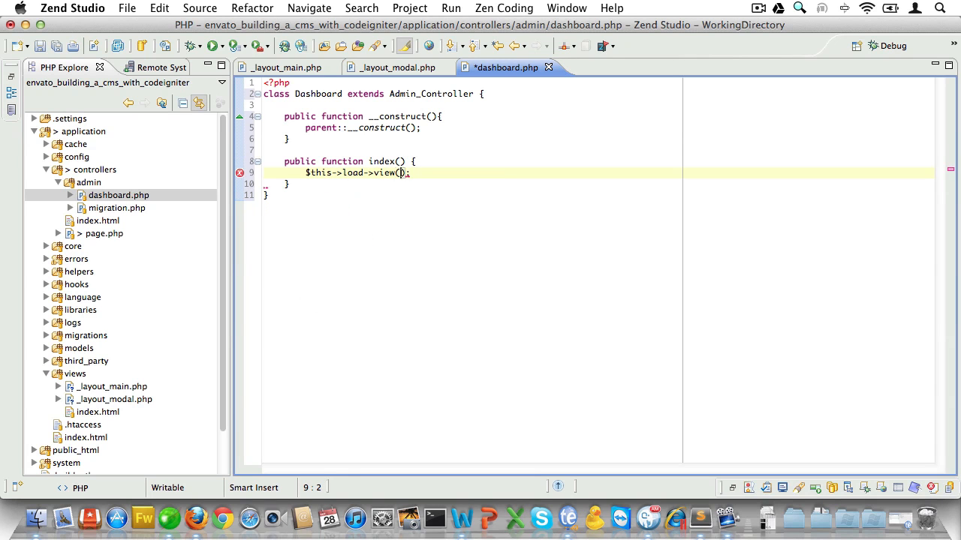
text('_layout_')
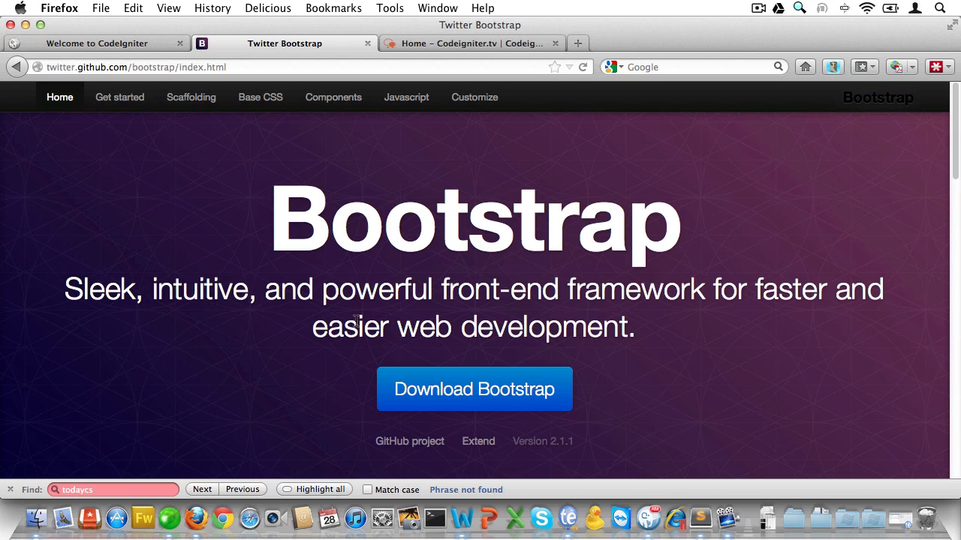
Download and save bootstrap.zip from the Twitter Bootstrap site.
click(473, 388)
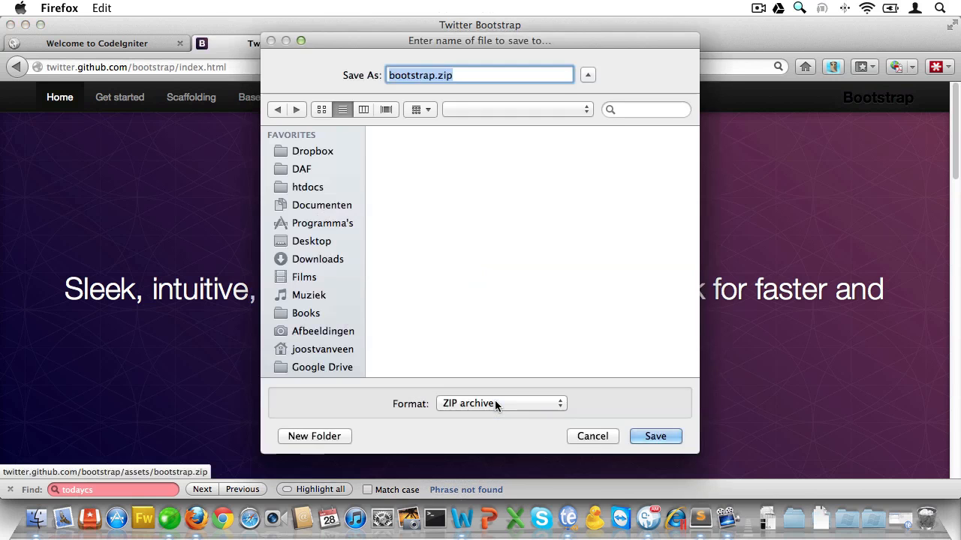
click(654, 436)
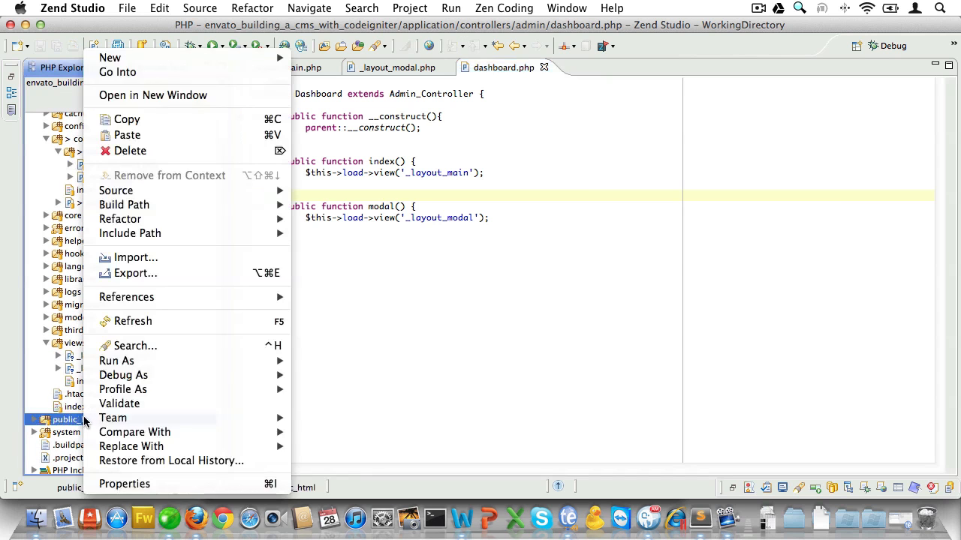
mouse_move(127, 135)
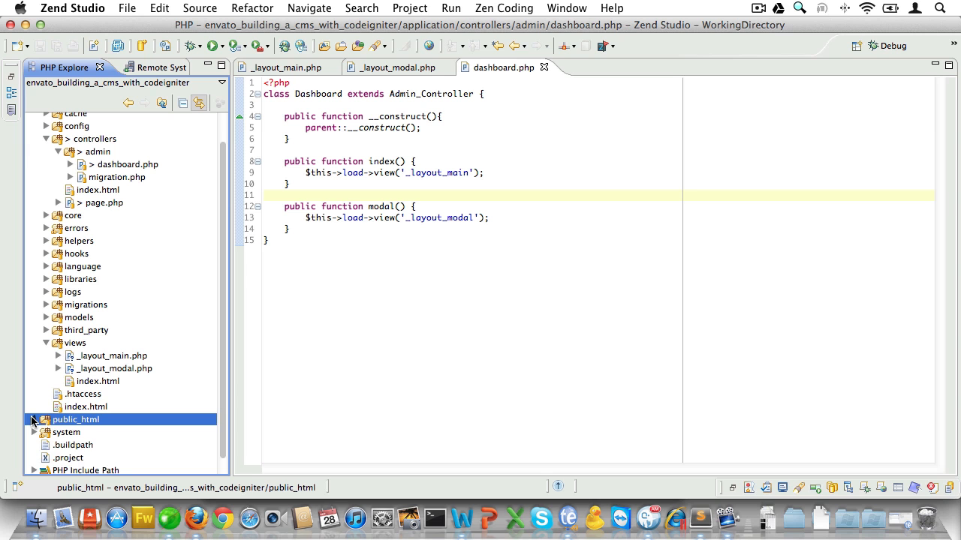
Expand the public_html folder in PHP Explorer.
click(34, 420)
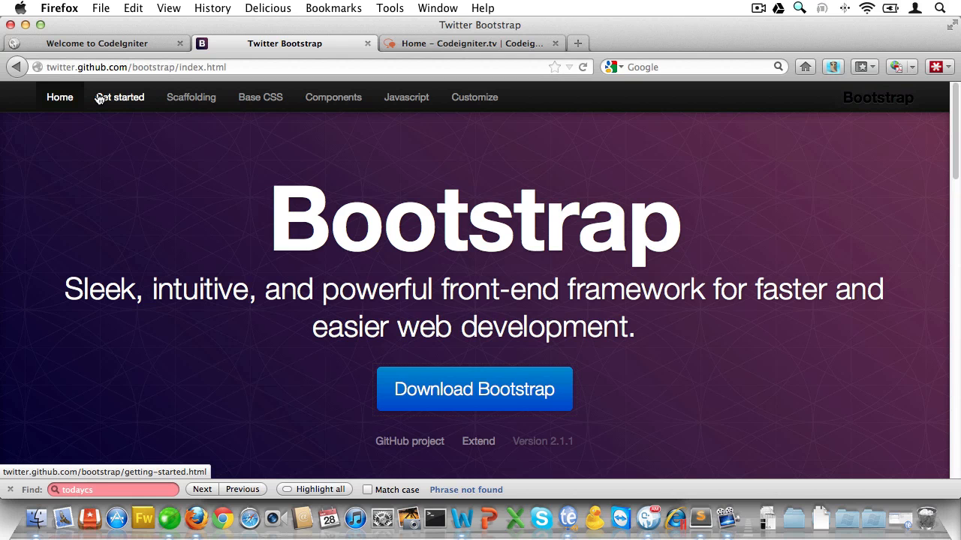
Open Bootstrap's Get started documentation page.
click(119, 97)
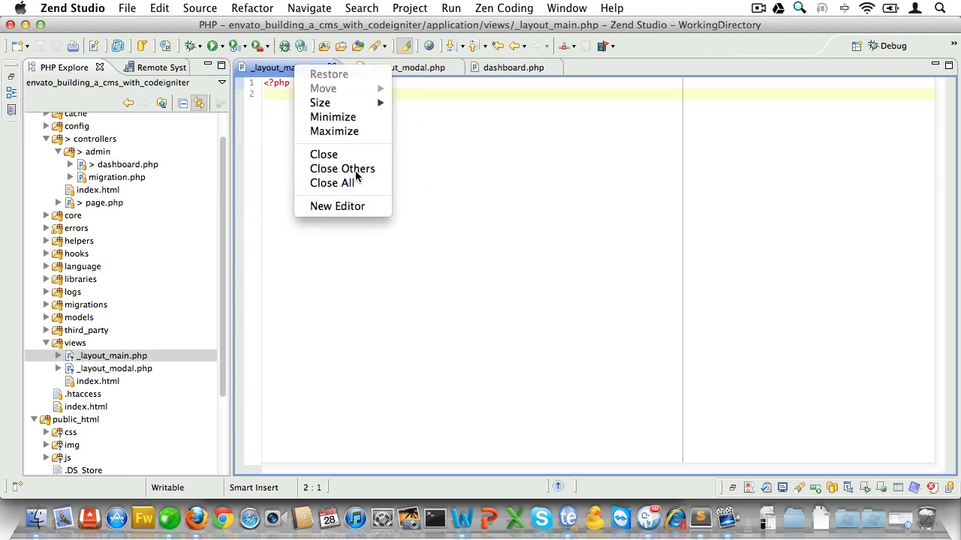
Keep only _layout_main.php open and set its stylesheet href to <?php echo site_url() ?>.
click(343, 168)
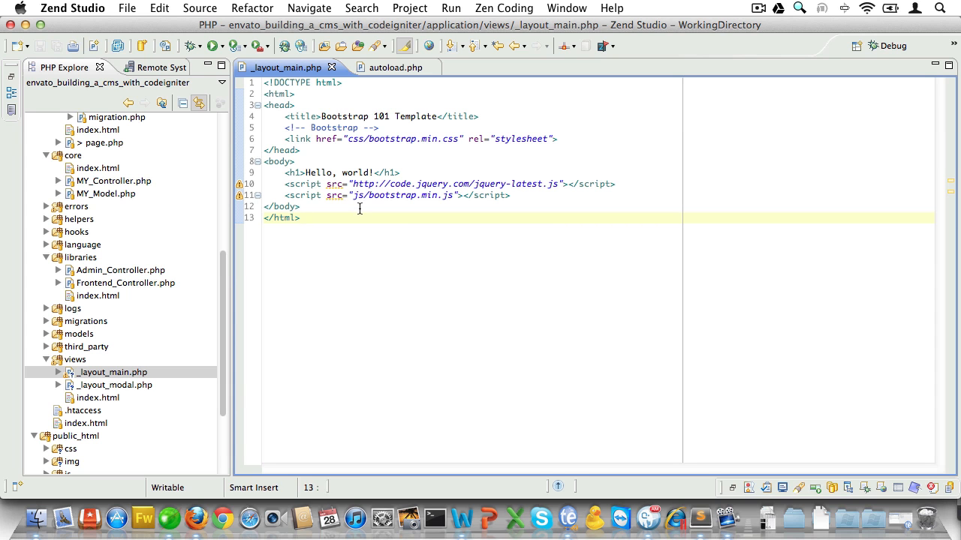
click(300, 218)
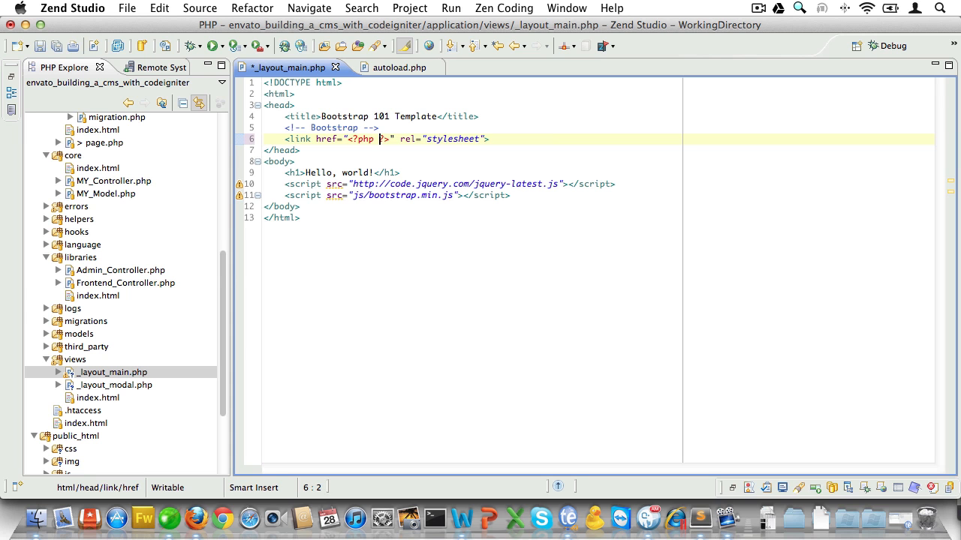
text(echo)
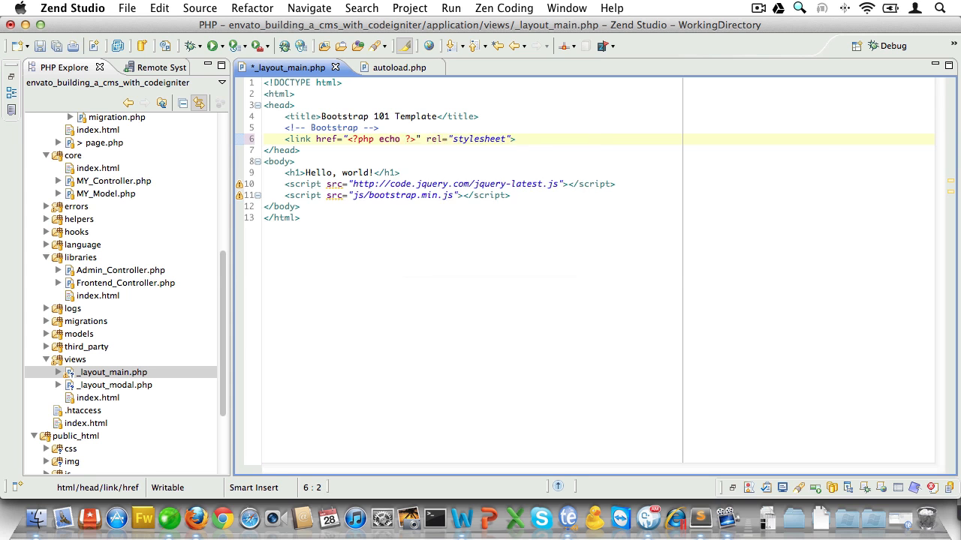
text(site_url())
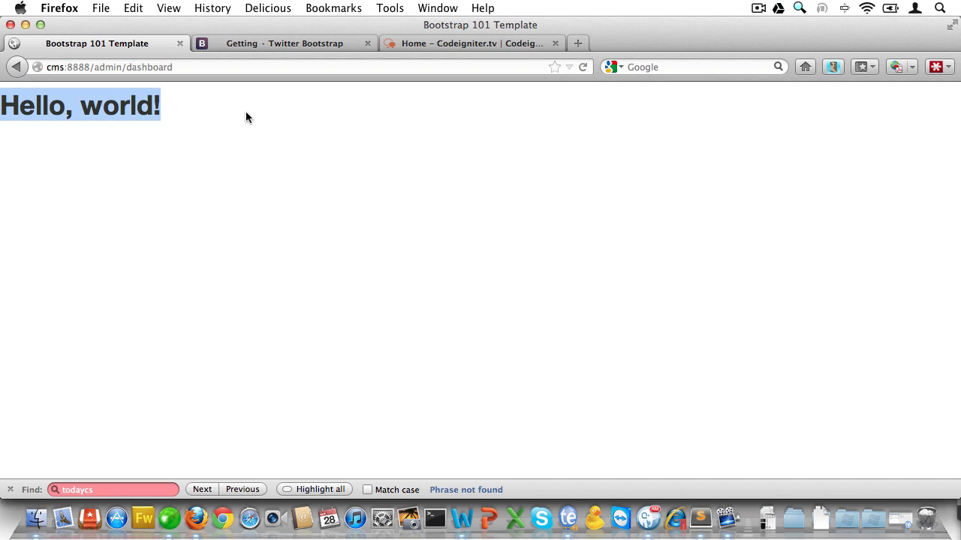
click(248, 117)
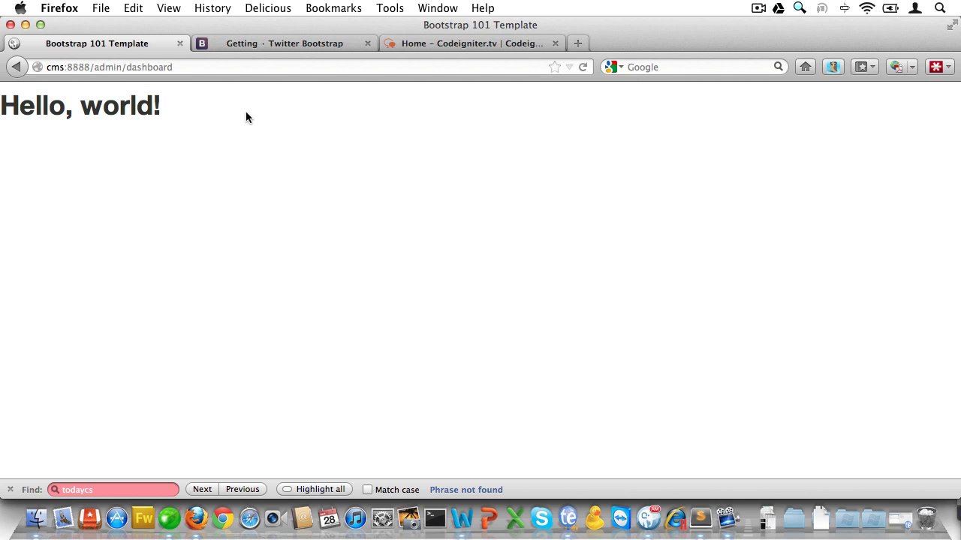
mouse_move(387, 360)
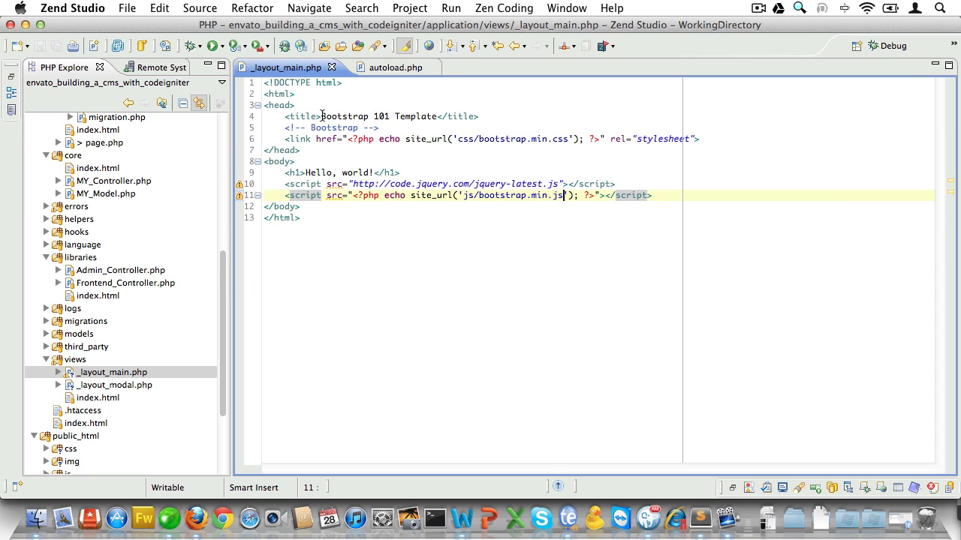
Add $this->data['meta_title'] = 'My awesmoe CMS' to Admin_Controller.php.
double_click(120, 269)
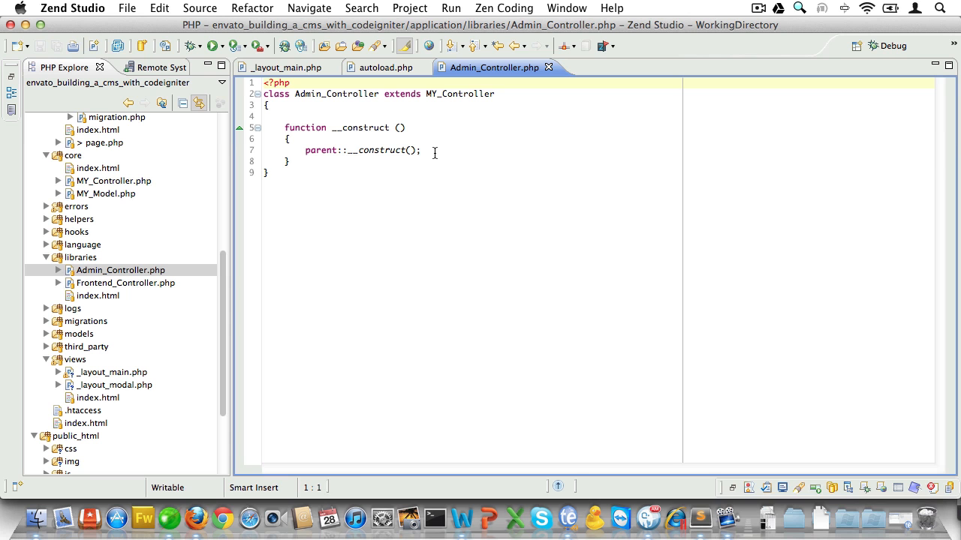
text($this->data['meta'])
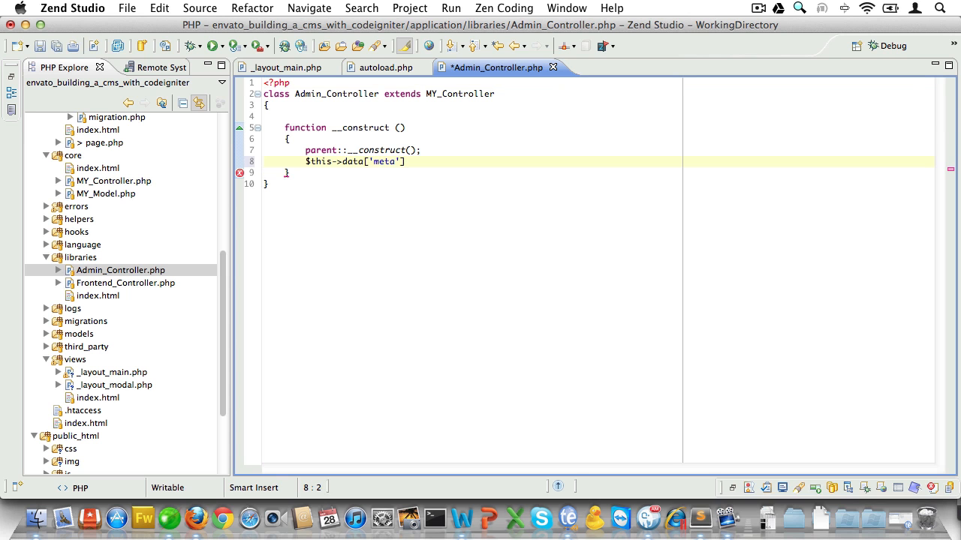
text(_title)
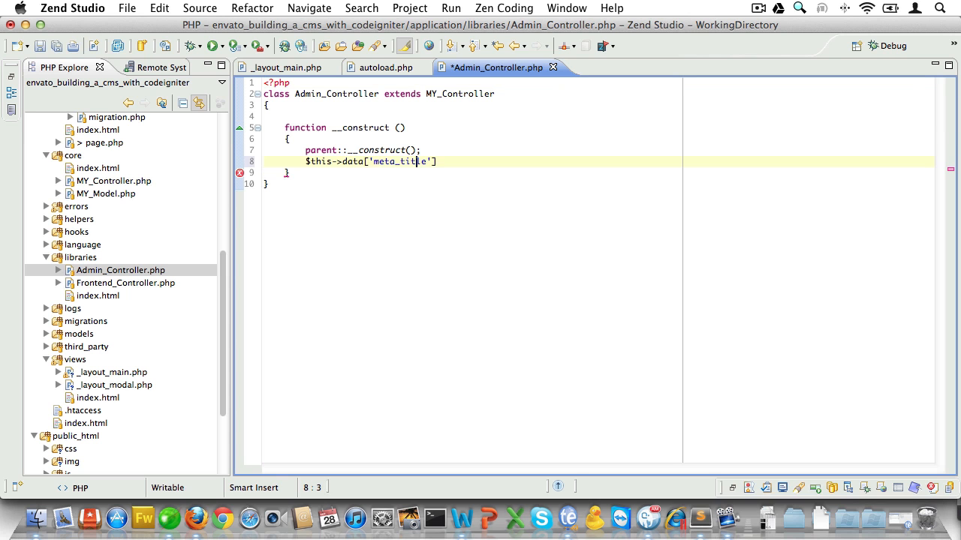
text(='My awesmoe CM';)
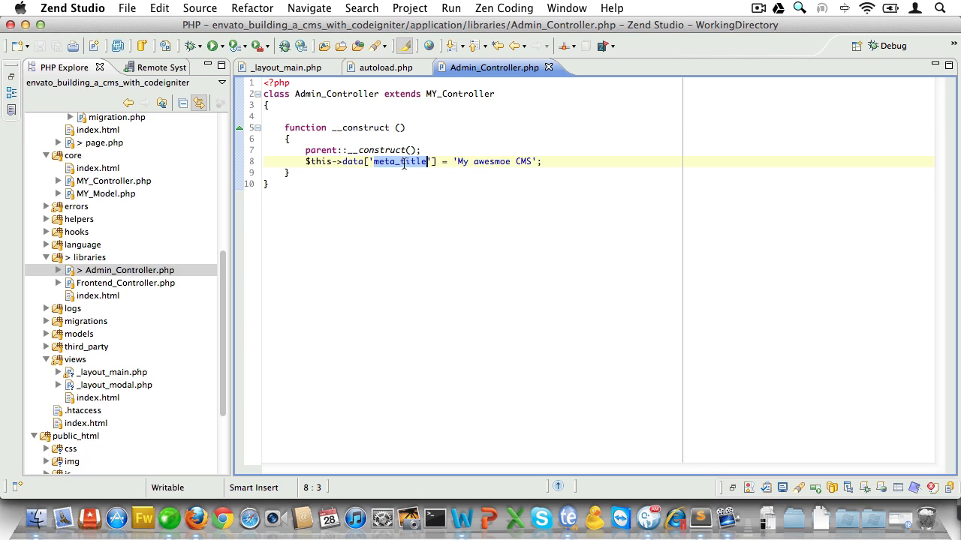
Echo $meta_title in the layout's <title> and pass $this->data to the dashboard view.
click(285, 67)
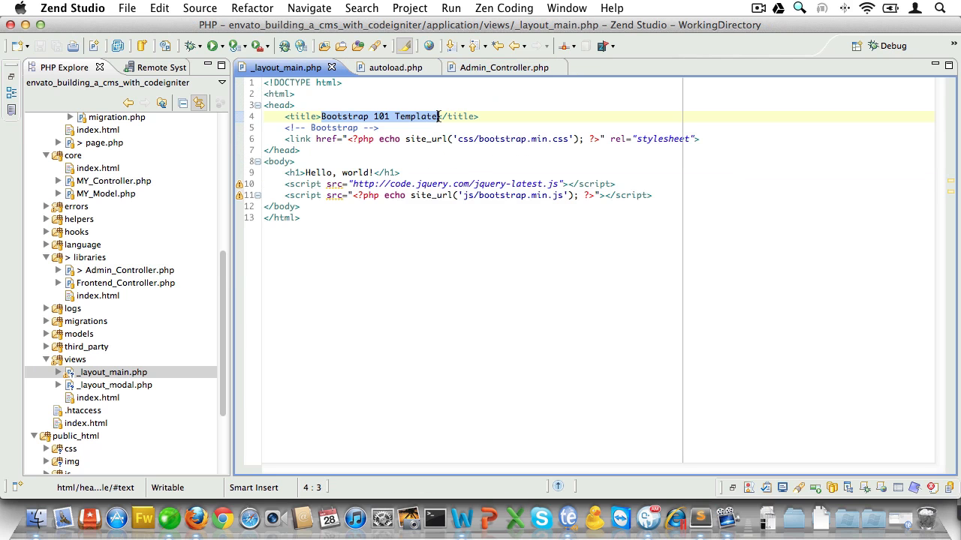
text(<?php echo $meta_title; ?>)
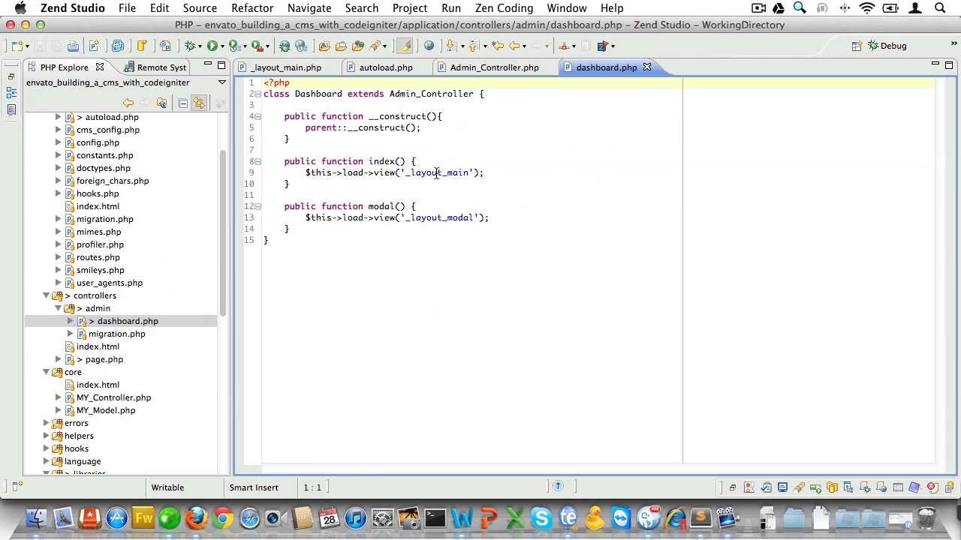
text(, $this)
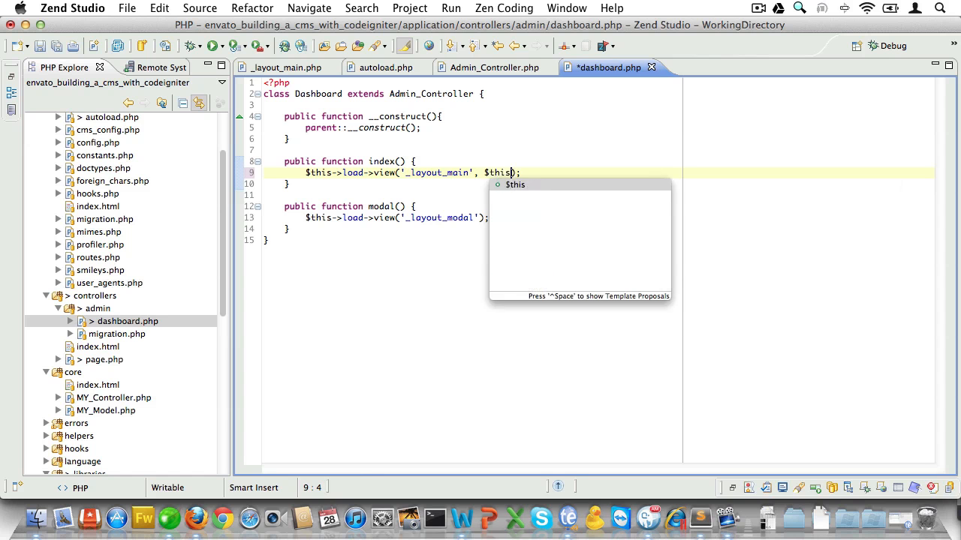
text(->data)
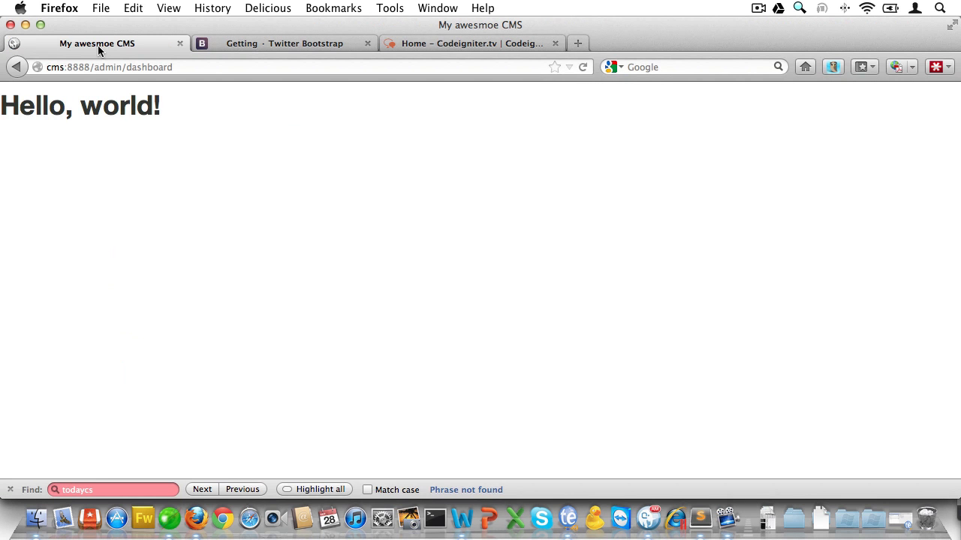
mouse_move(340, 171)
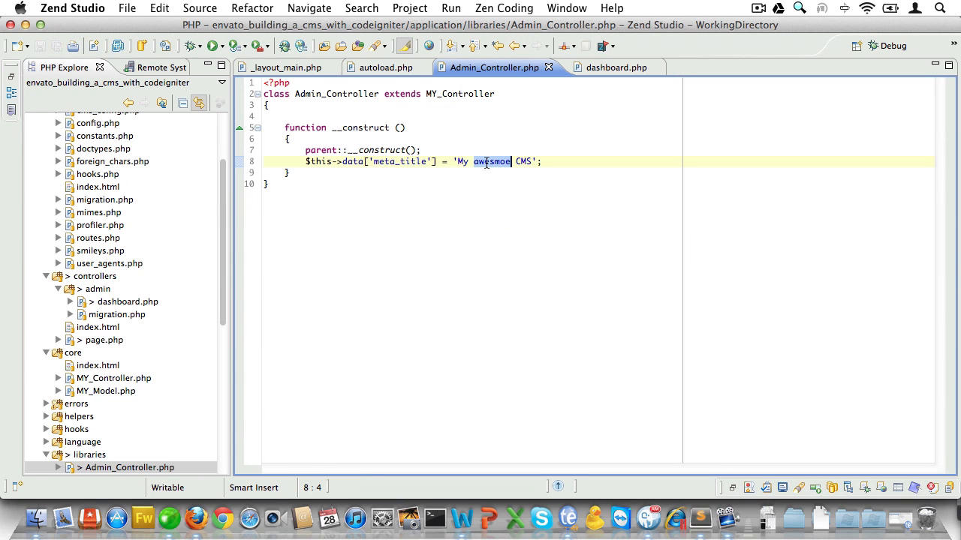
Correct the 'awesmoe' misspelling to 'awesome' in Admin_Controller.
text(awesome)
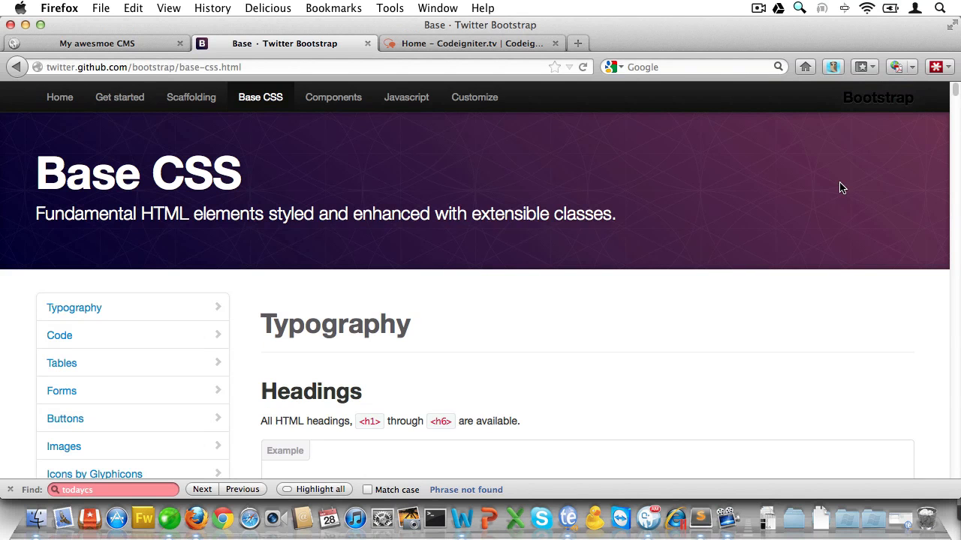
mouse_move(837, 190)
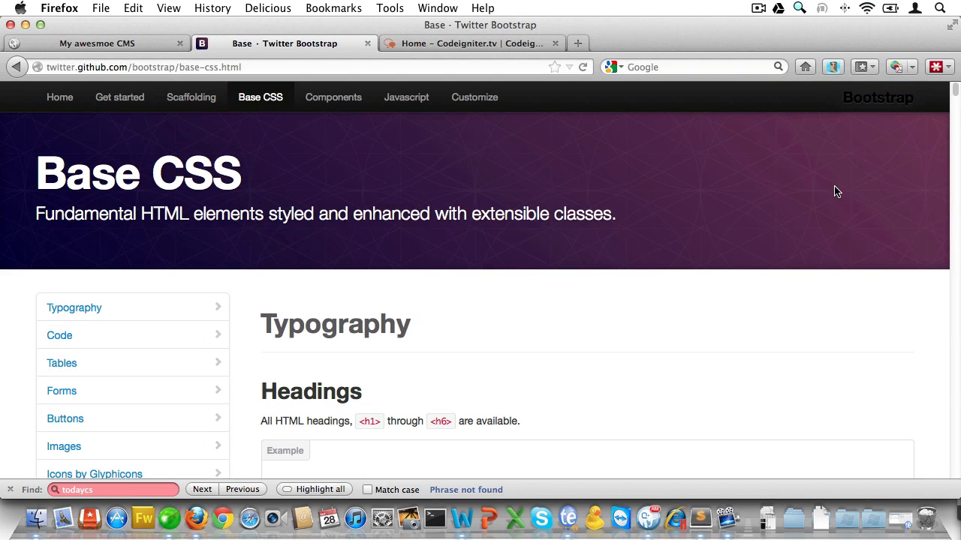
mouse_move(332, 97)
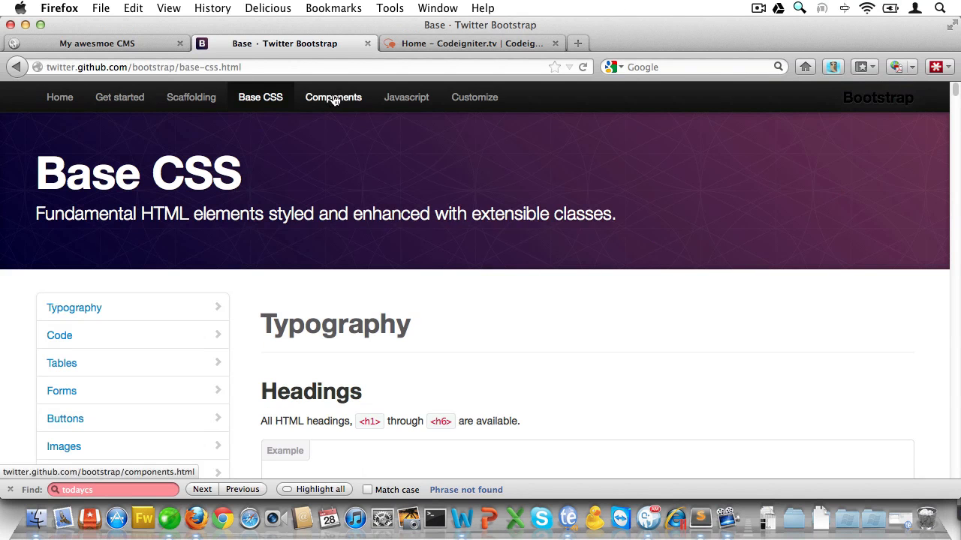
Open Bootstrap's Components docs and scroll to the basic navbar example.
click(332, 97)
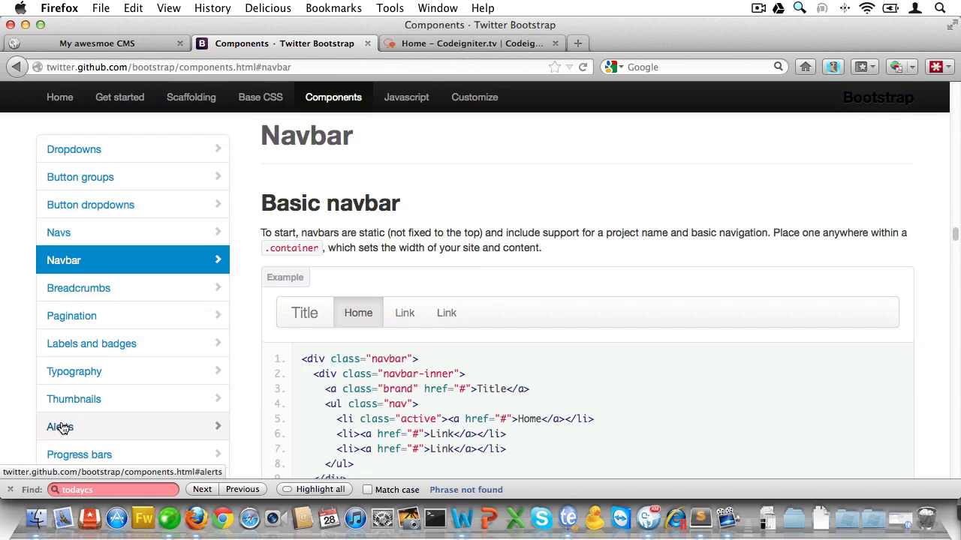
scroll(down, 3)
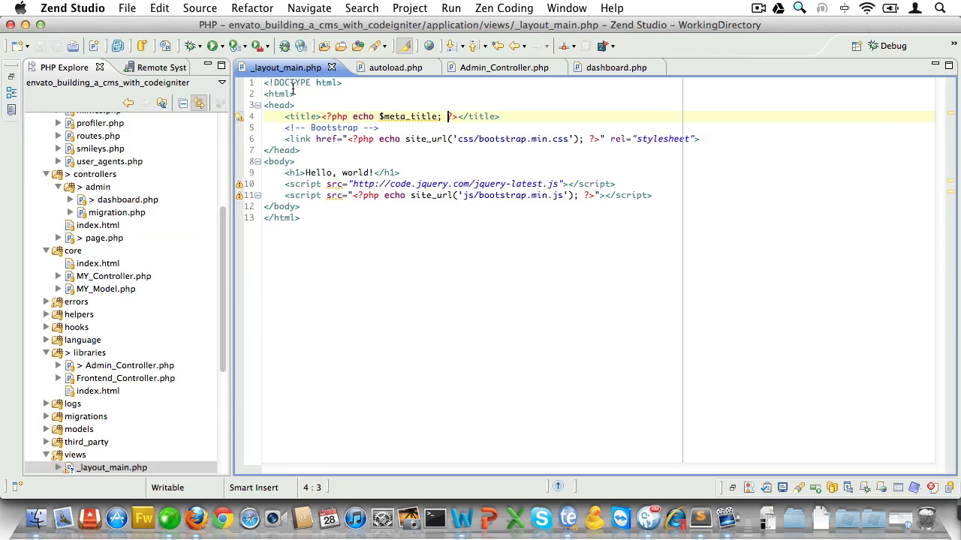
Paste the navbar markup and make it navbar-static-top navbar-inverse with a /dashboard link.
key(Return)
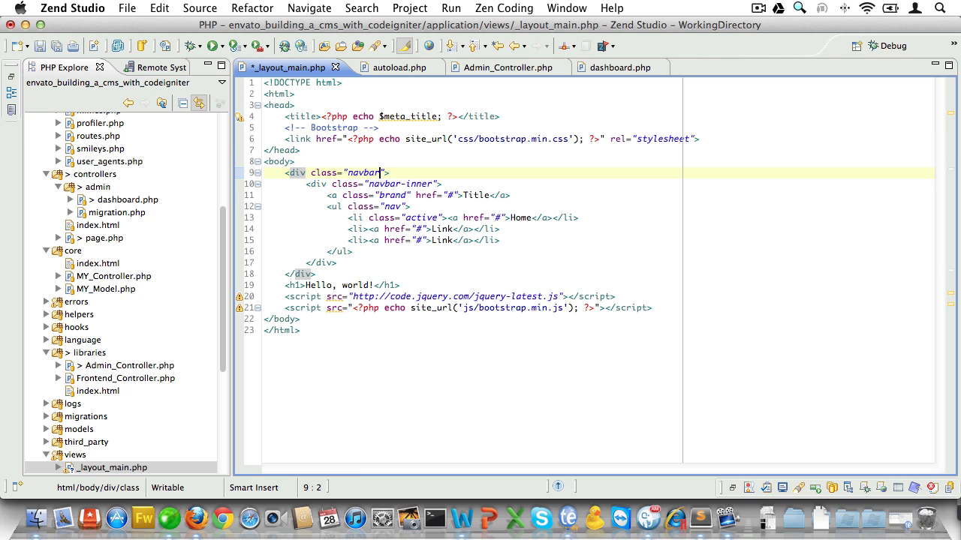
text(navbar-static)
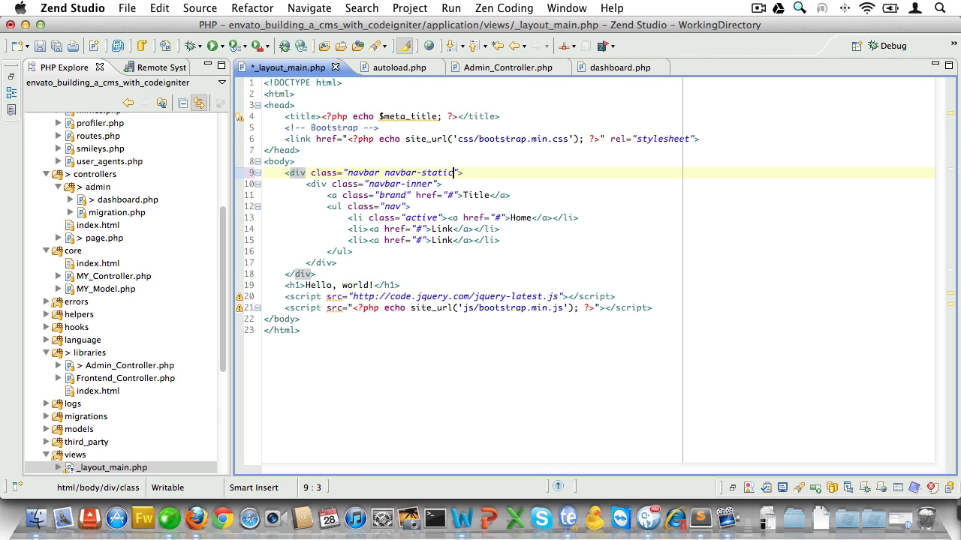
text(-top navbar-inverse)
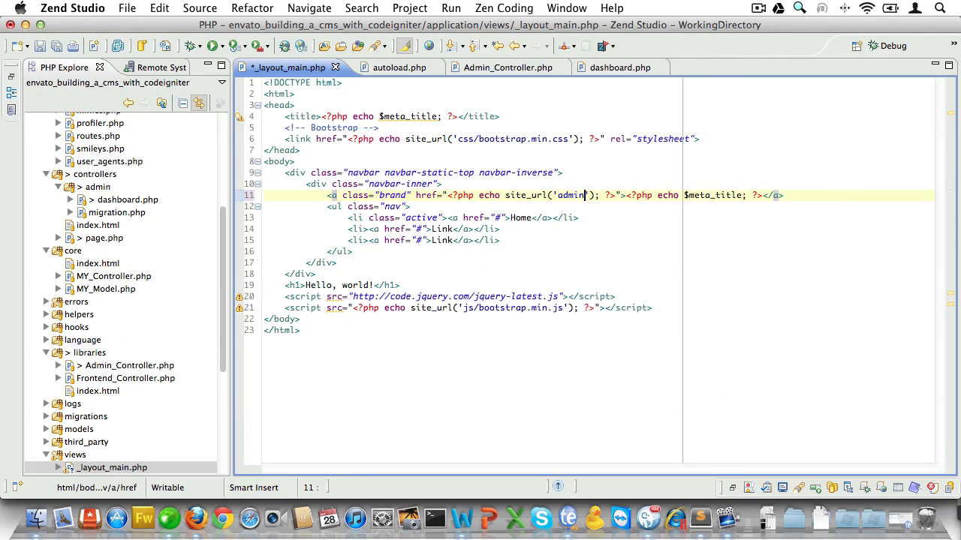
text(/dashboard)
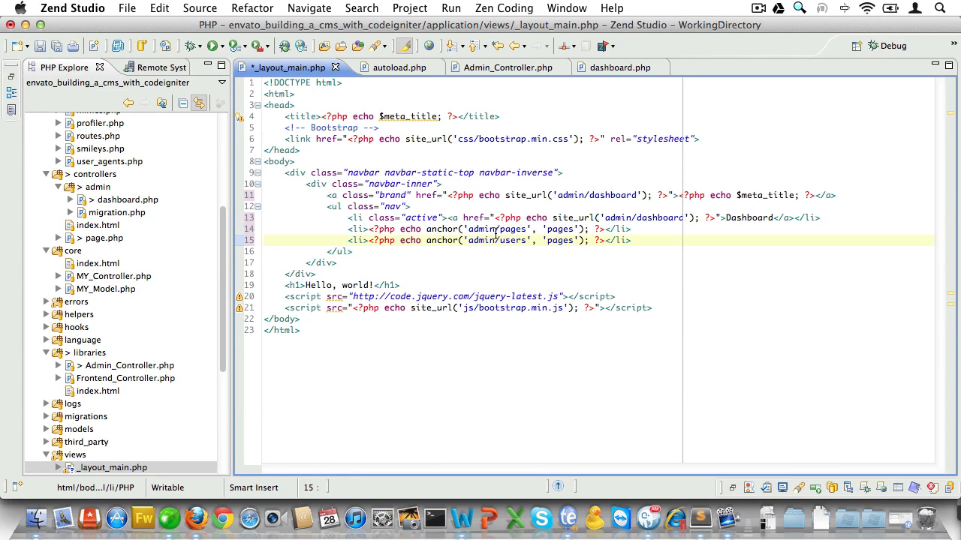
Fix the users nav anchor and expand div.container>div.span9+div.span3 with a 'Page name' heading.
text(user)
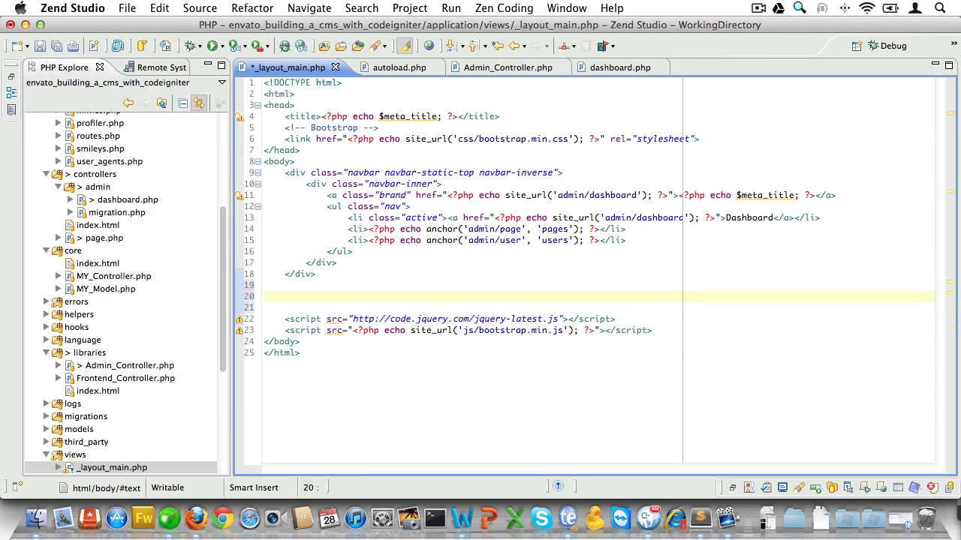
text(div.contain)
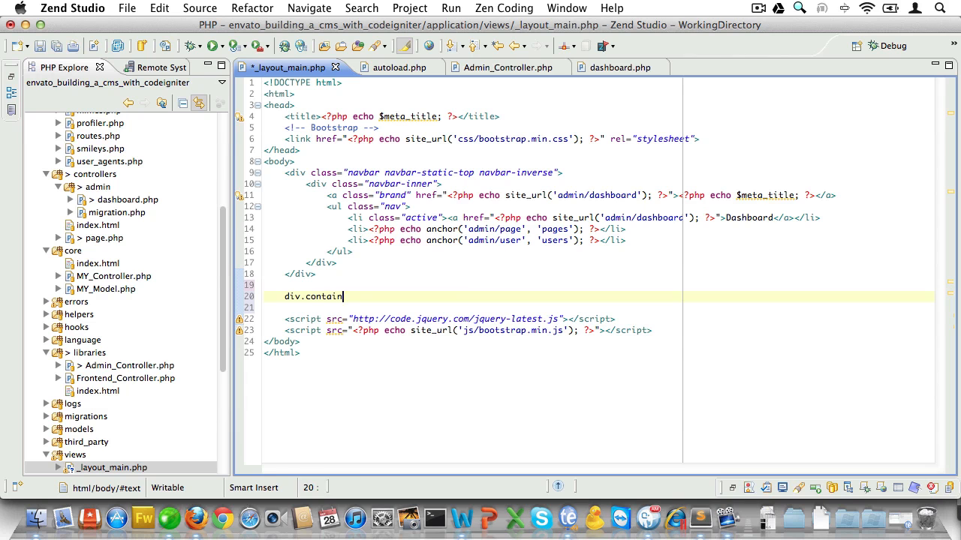
text(er>div.)
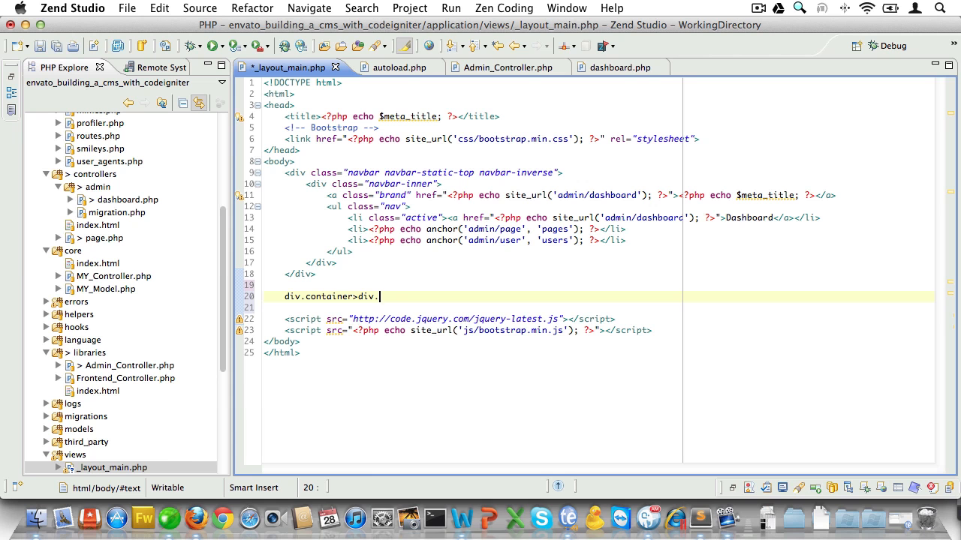
text(span9+di)
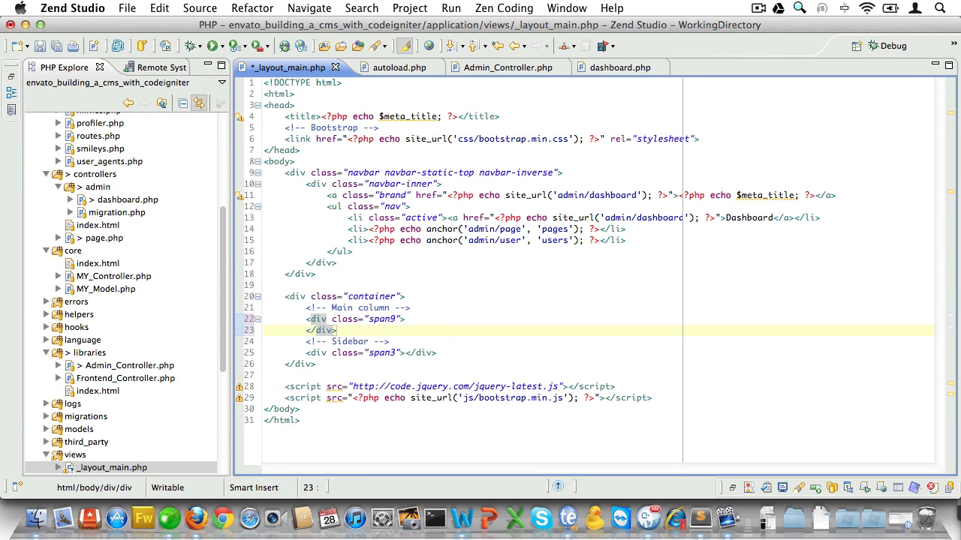
text(section>)
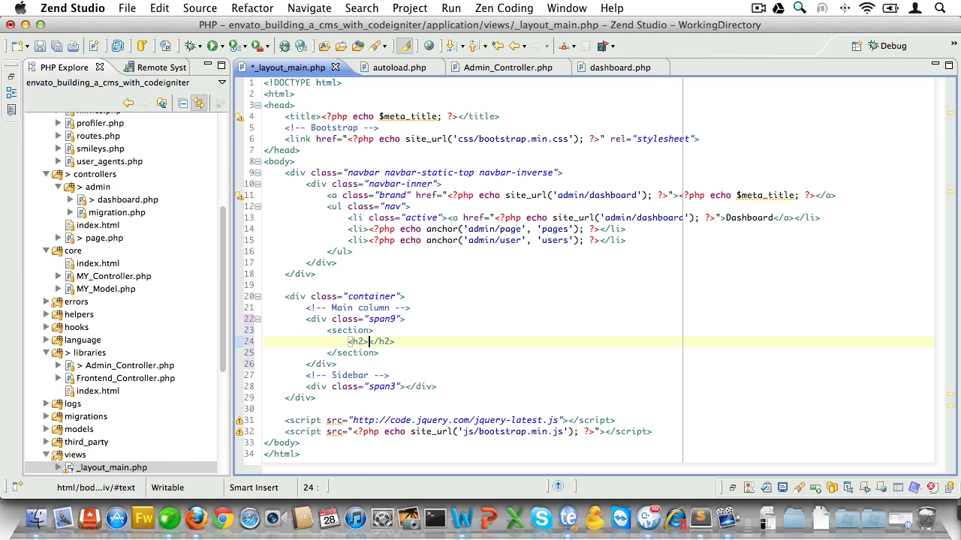
text(Page name)
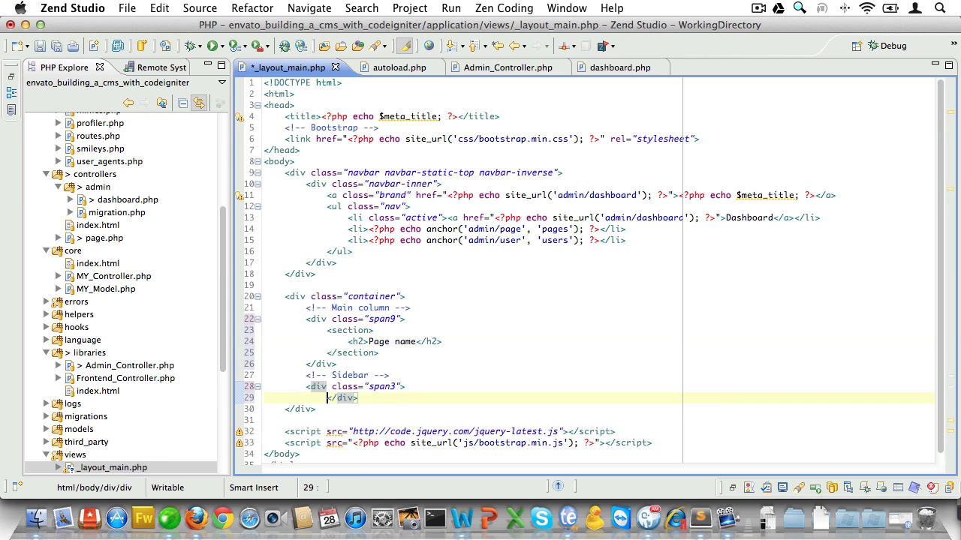
Add a sidebar section with an email link and an 'admin/user/logout' anchor.
text(section)
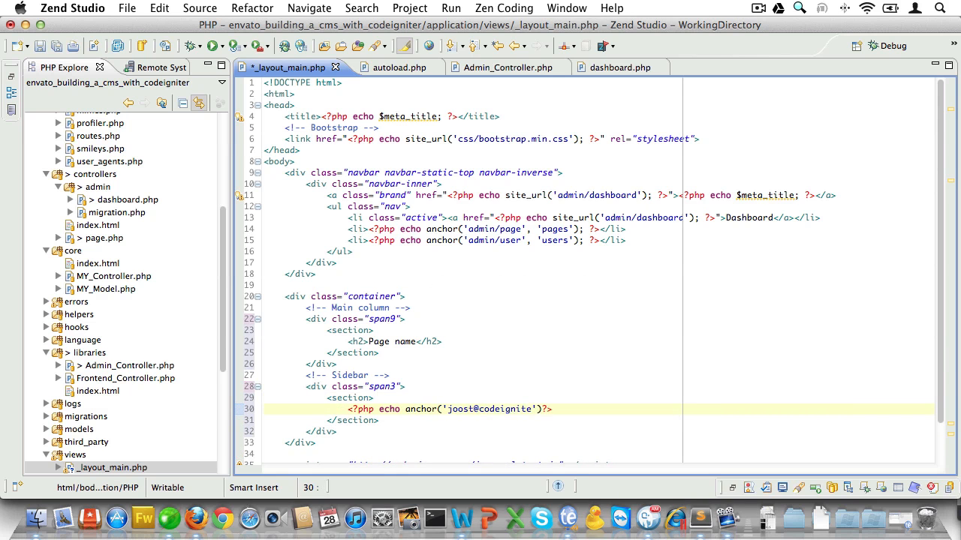
text(r.tv'); ?>)
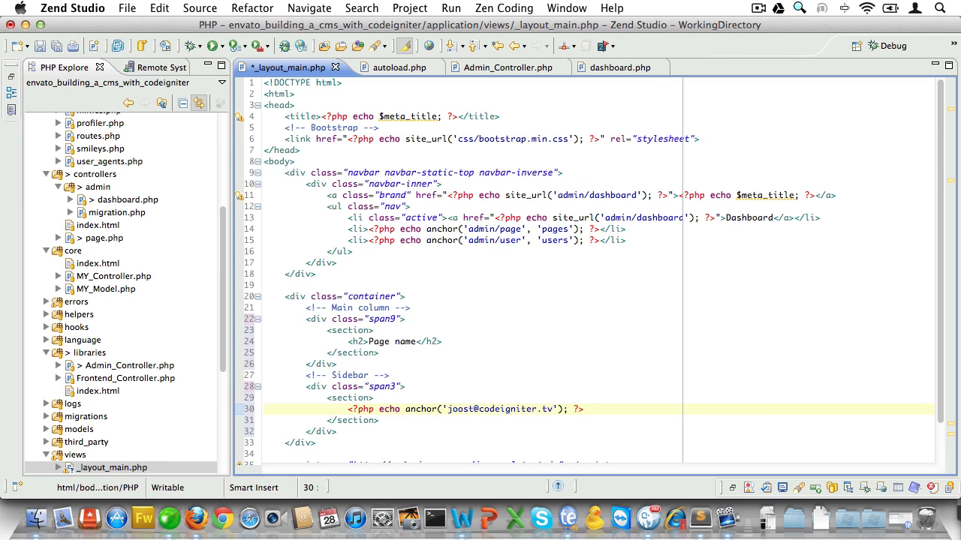
text(<br>)
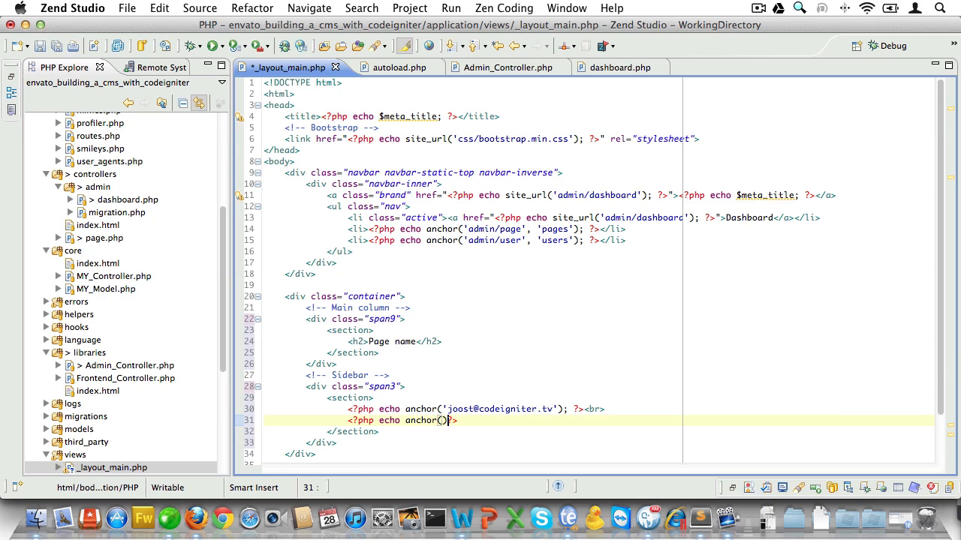
text('admin/user')
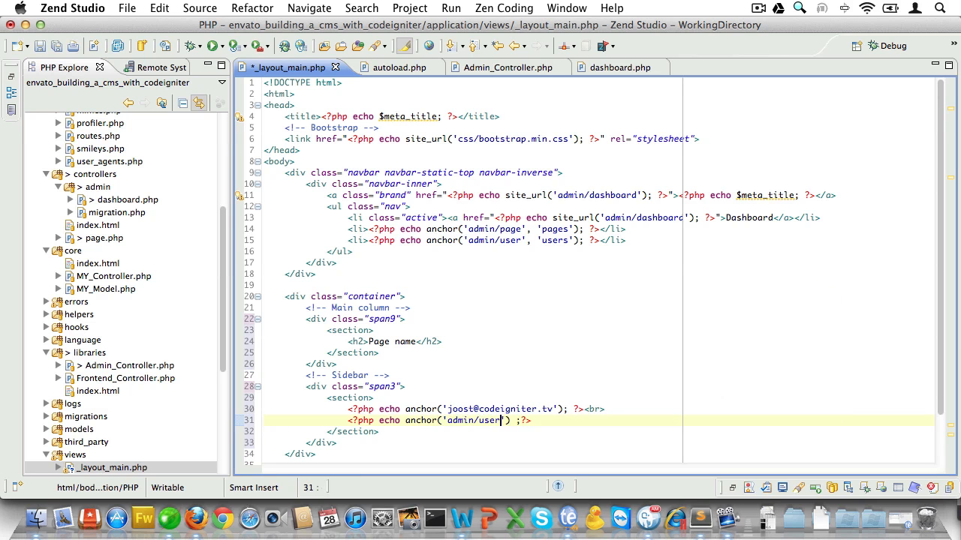
text(/logout', 'logou)
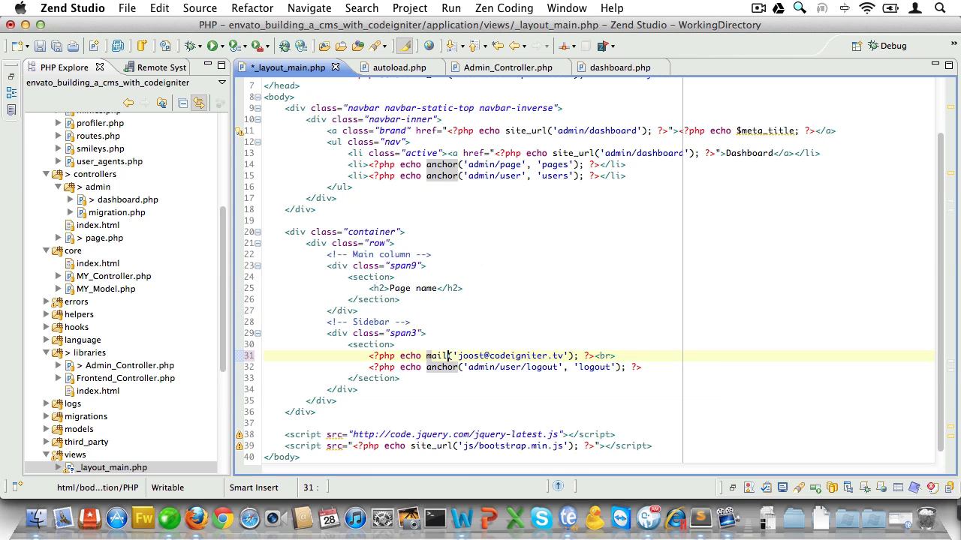
text(to)
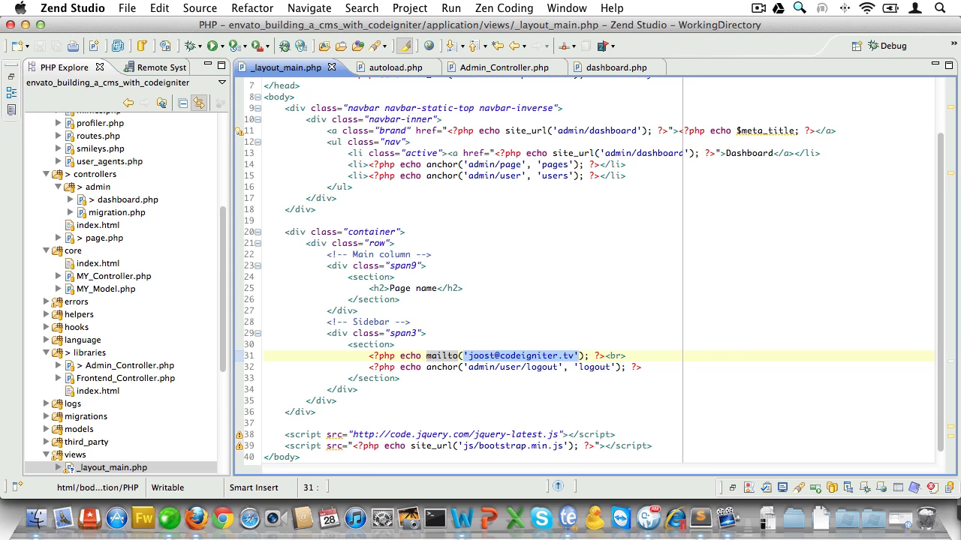
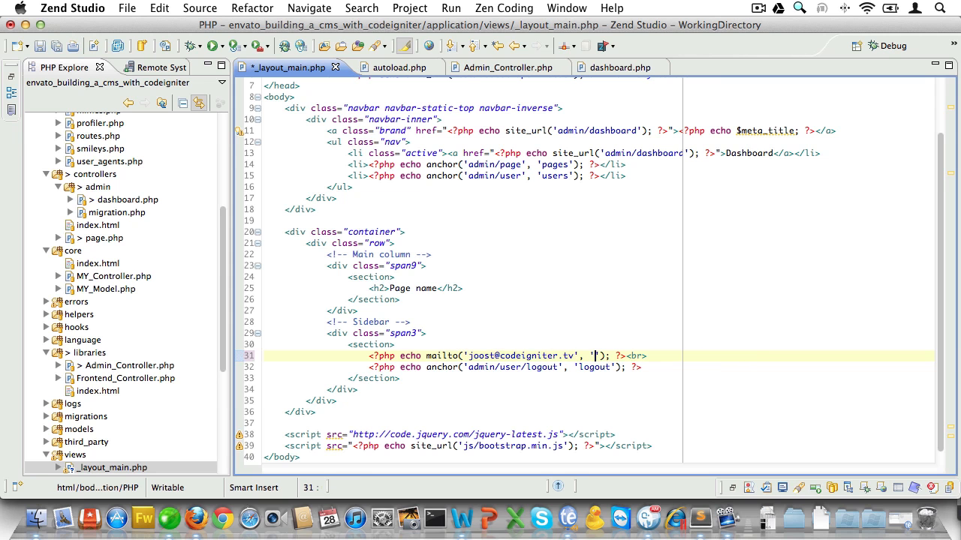
text(i.icon)
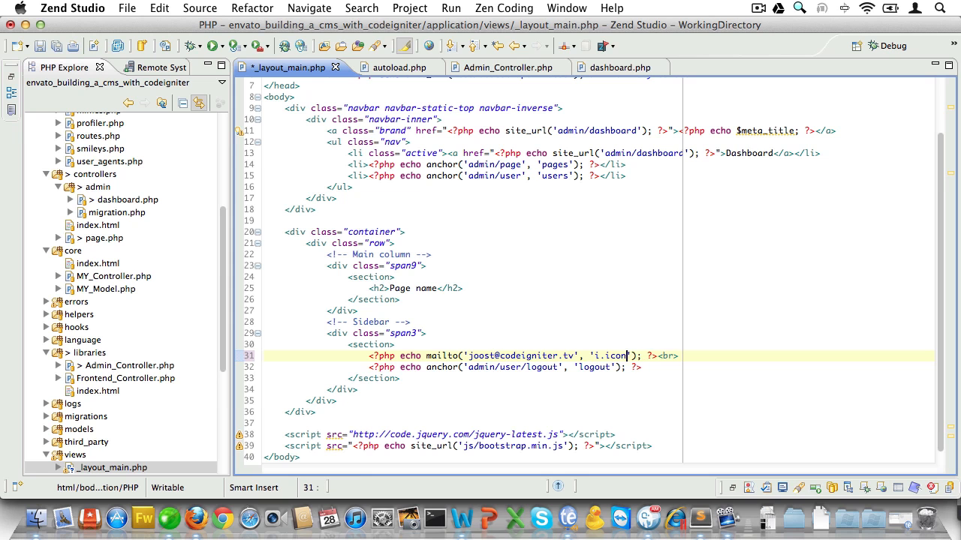
text(<i class="icon-user"></i>)
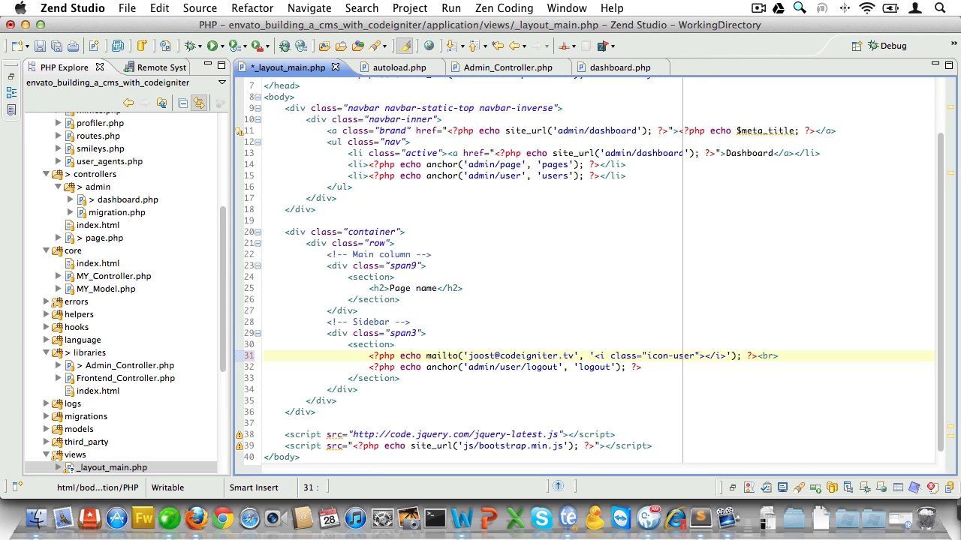
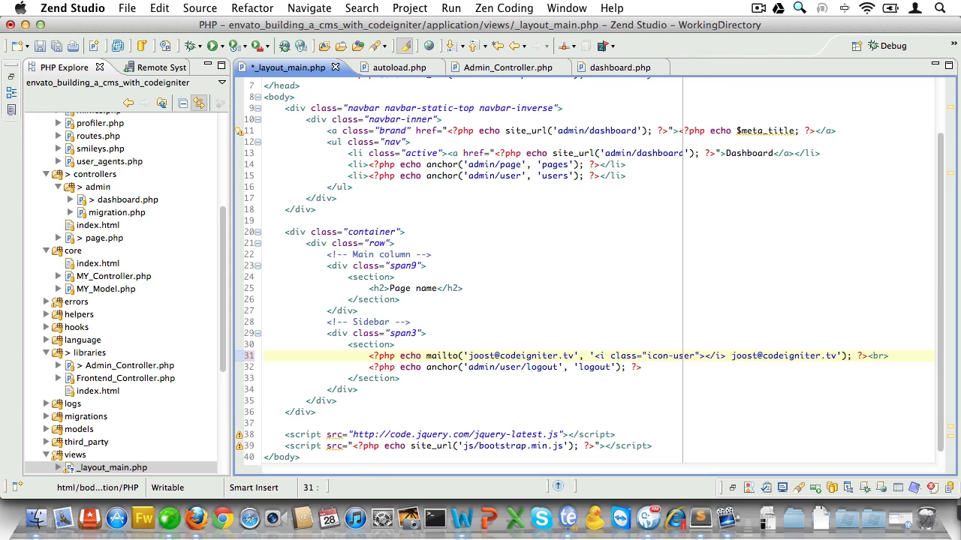
click(834, 356)
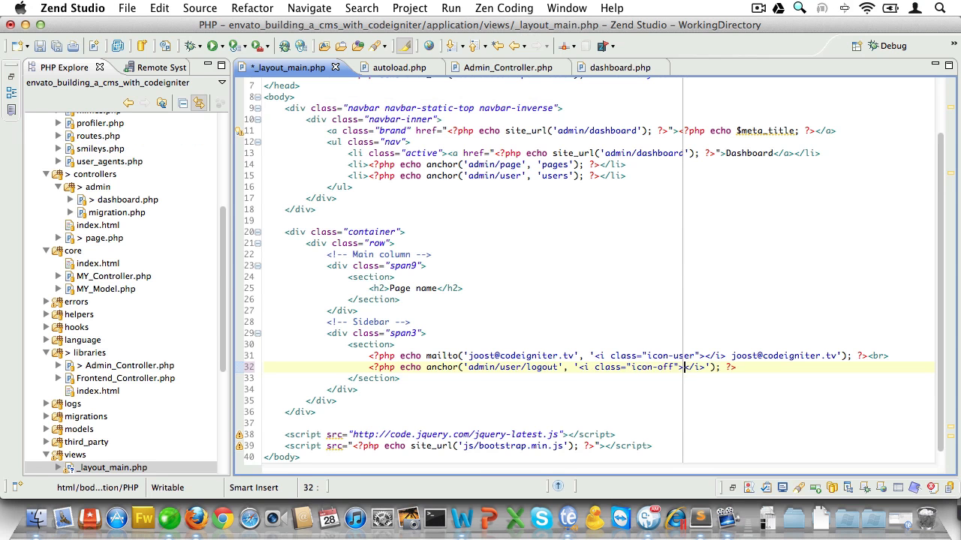
text(logout)
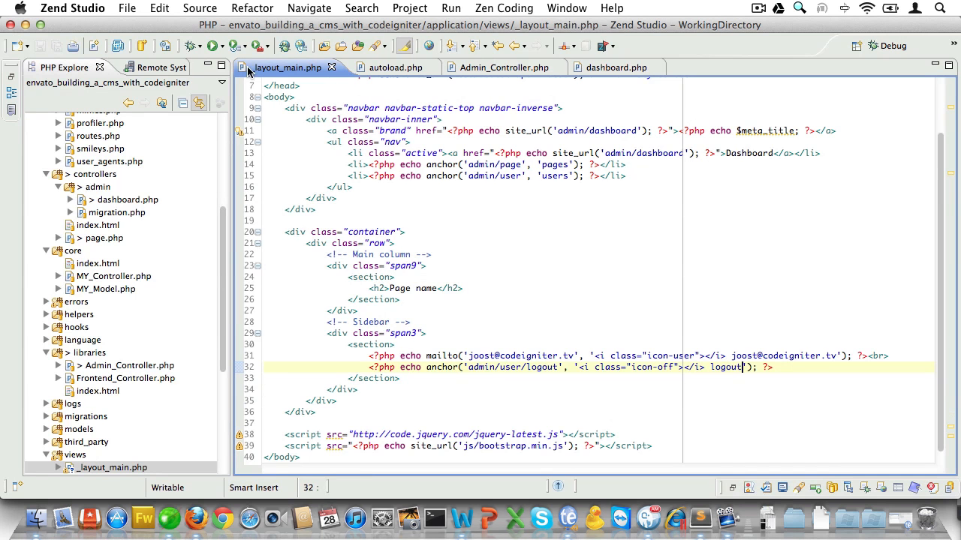
Close all files except _layout_main.php and select the DOCTYPE-through-head block.
right_click(288, 66)
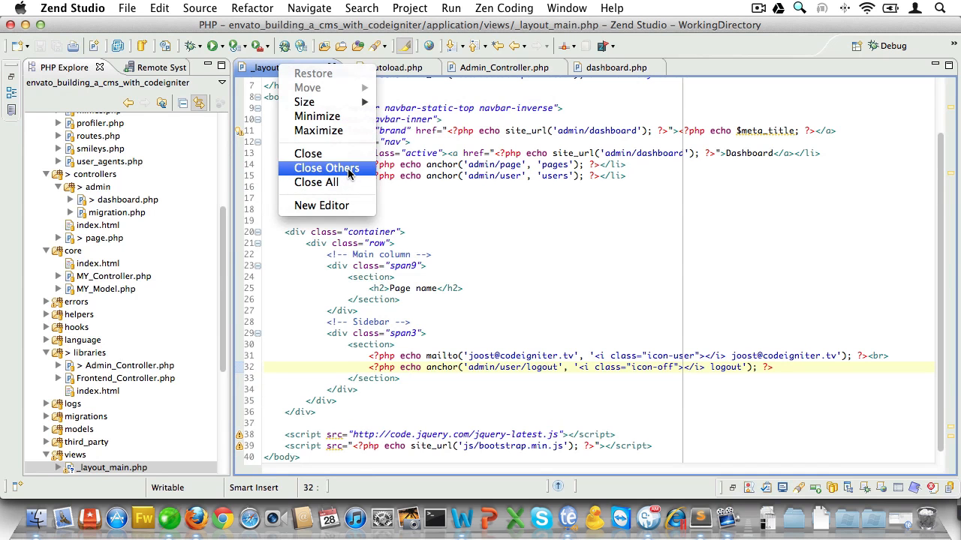
click(326, 168)
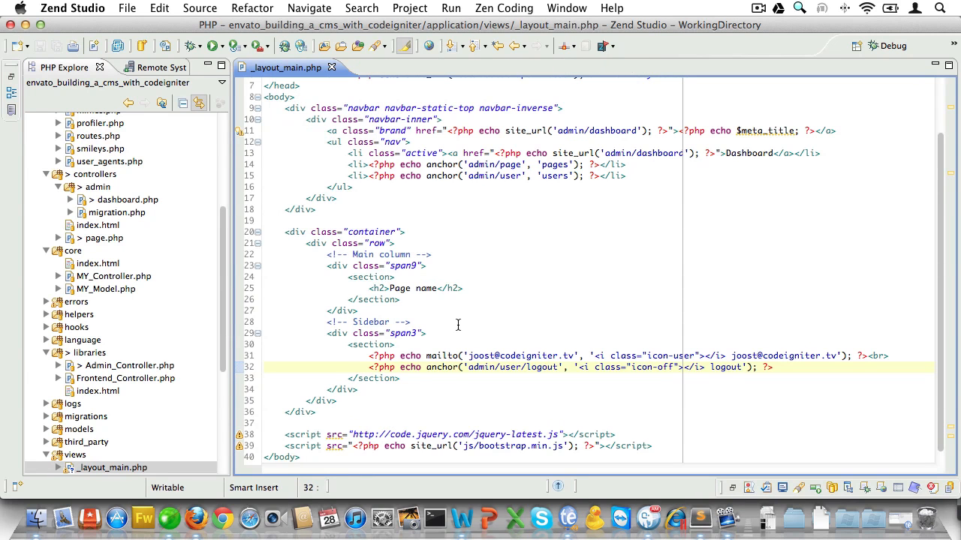
scroll(up, 3)
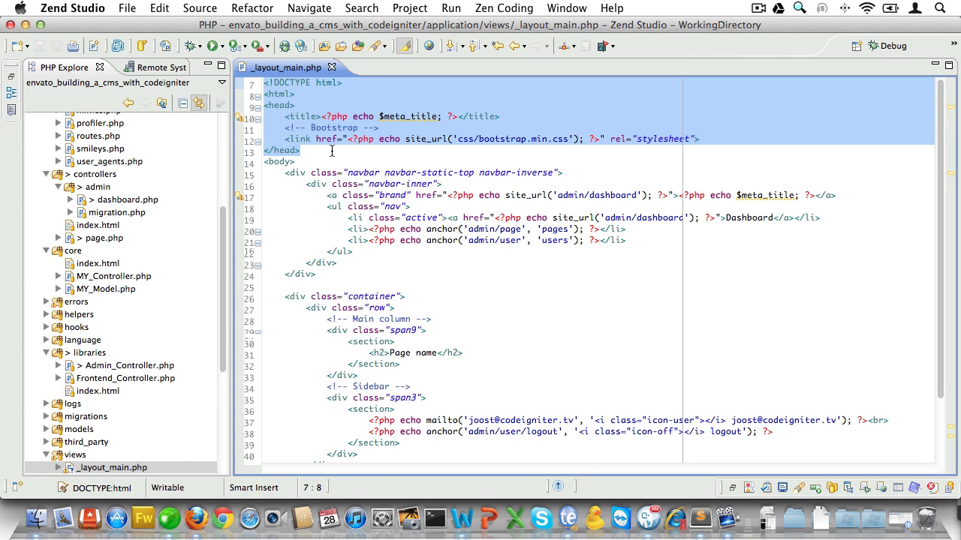
click(300, 150)
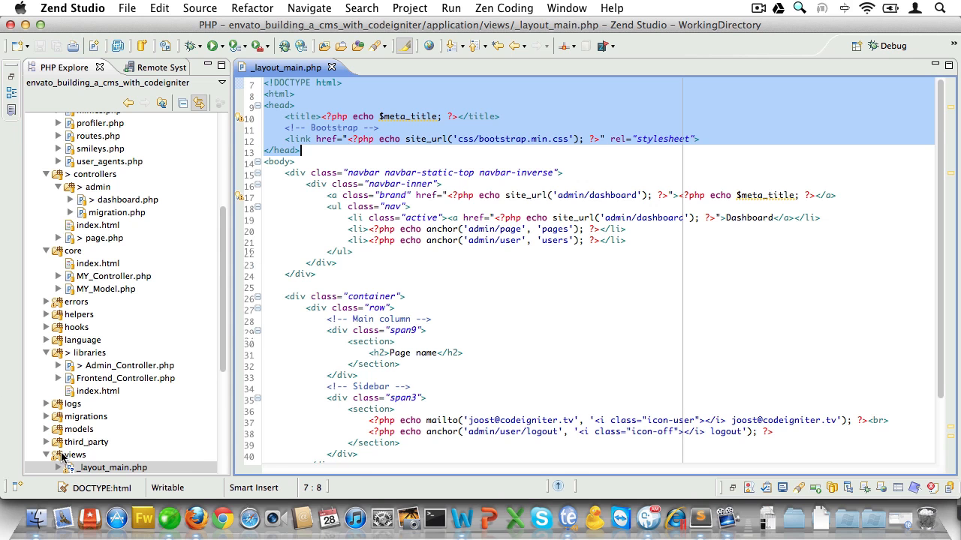
Create a components folder under views containing a new page_head.php file.
right_click(75, 456)
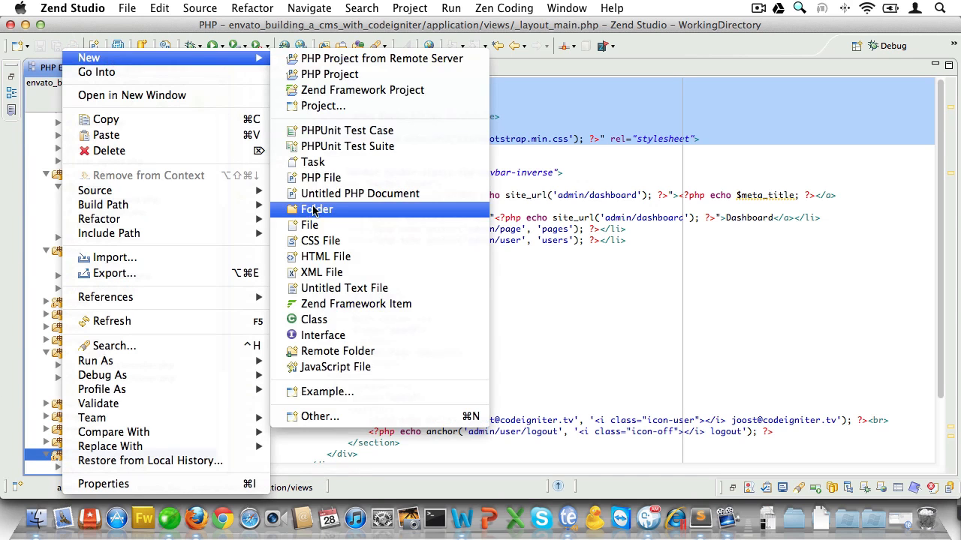
click(316, 209)
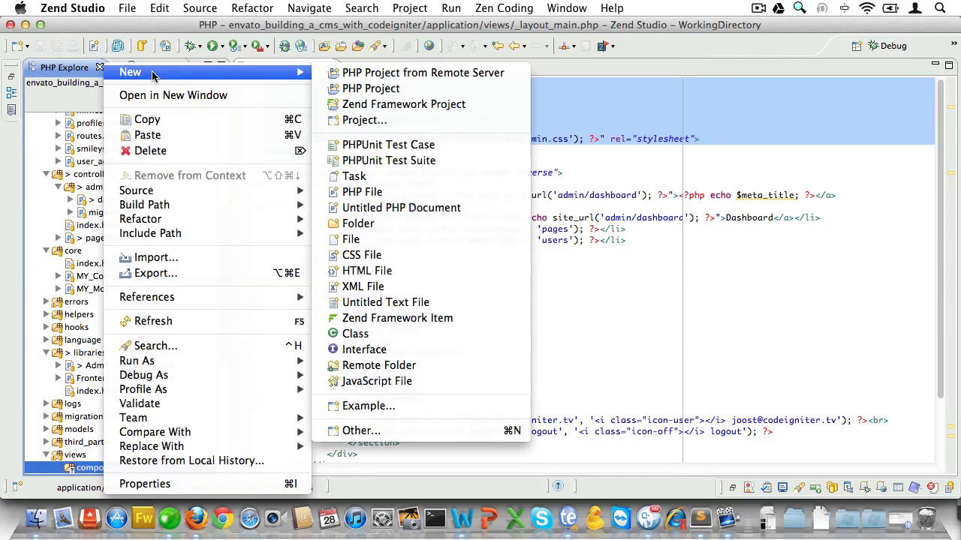
click(362, 191)
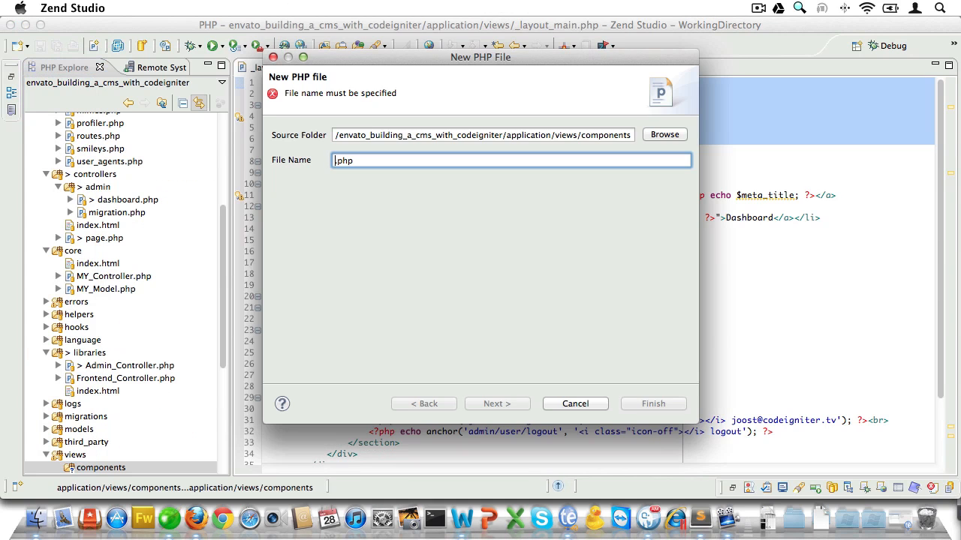
click(652, 404)
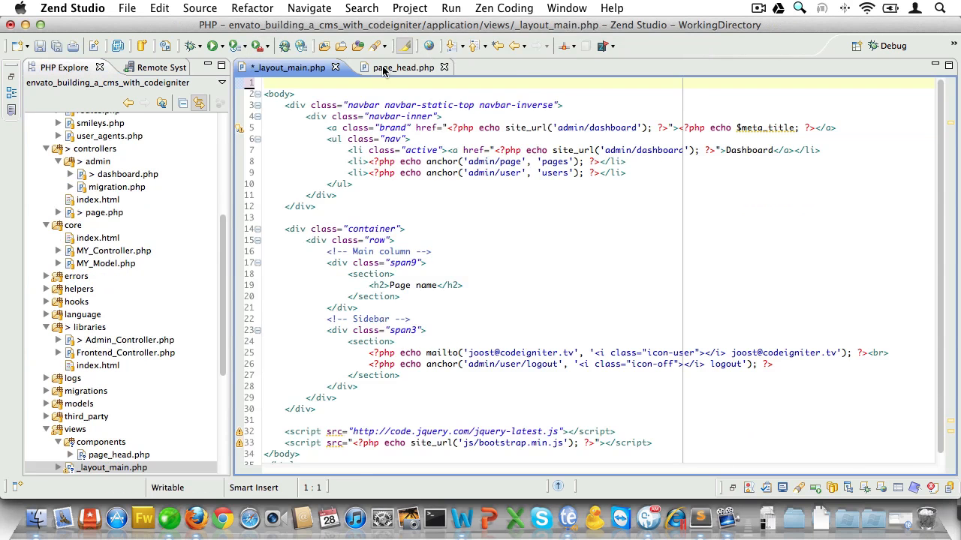
click(394, 67)
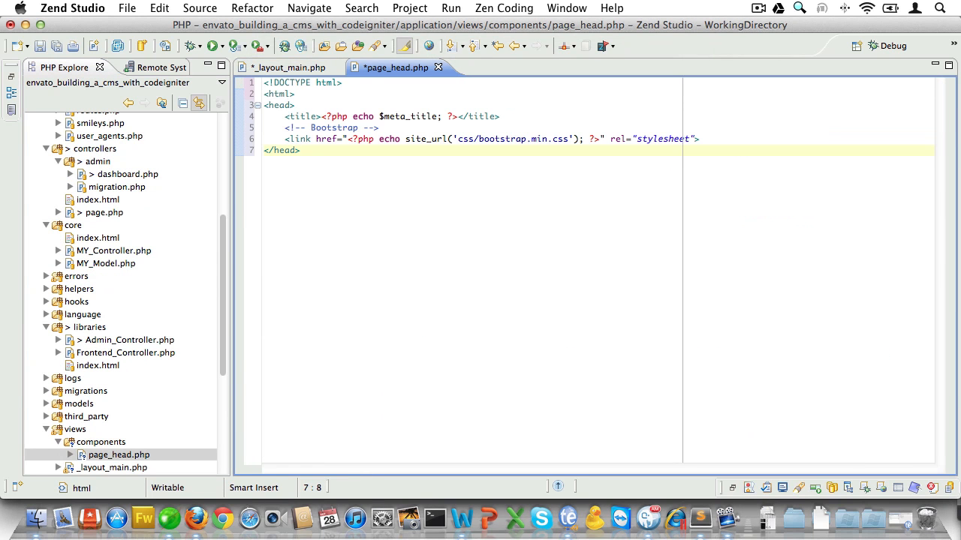
Load the components/page_head view at the top of _layout_main.php.
click(289, 67)
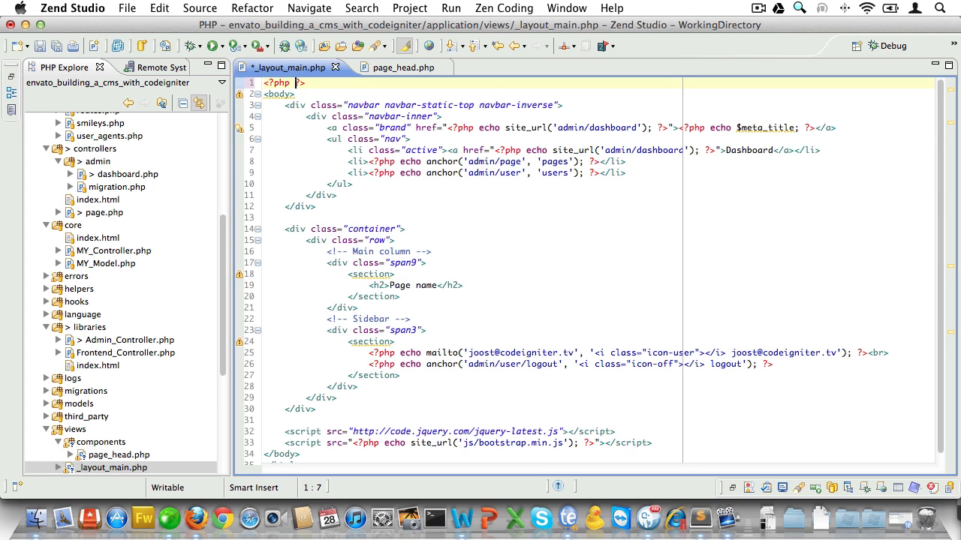
text($this->load->view('admin');)
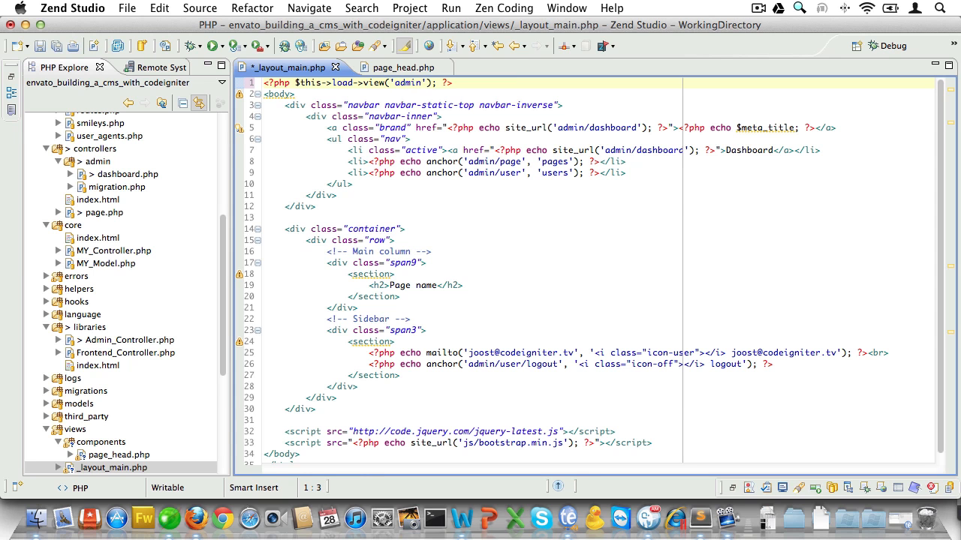
text(/component)
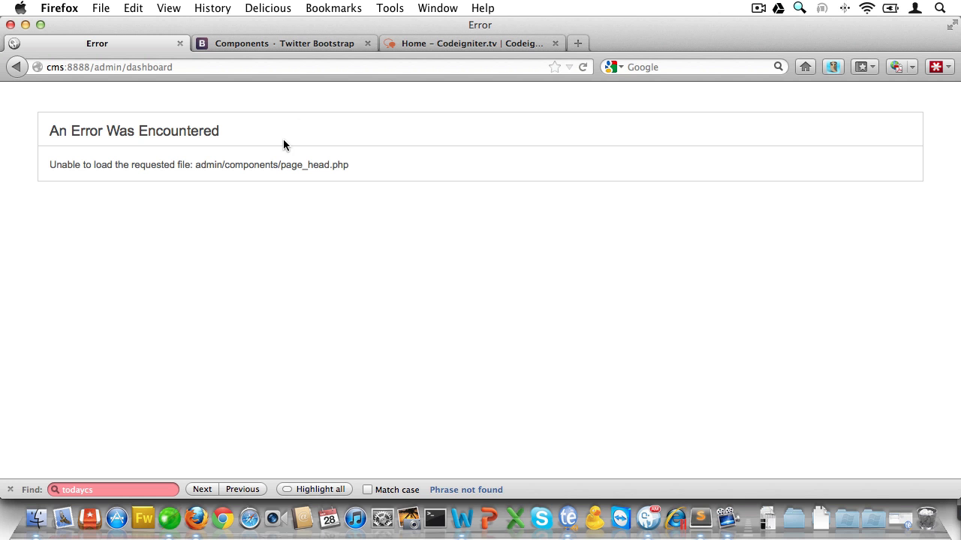
Select the missing admin/components/page_head.php path in Firefox's error message.
triple_click(198, 164)
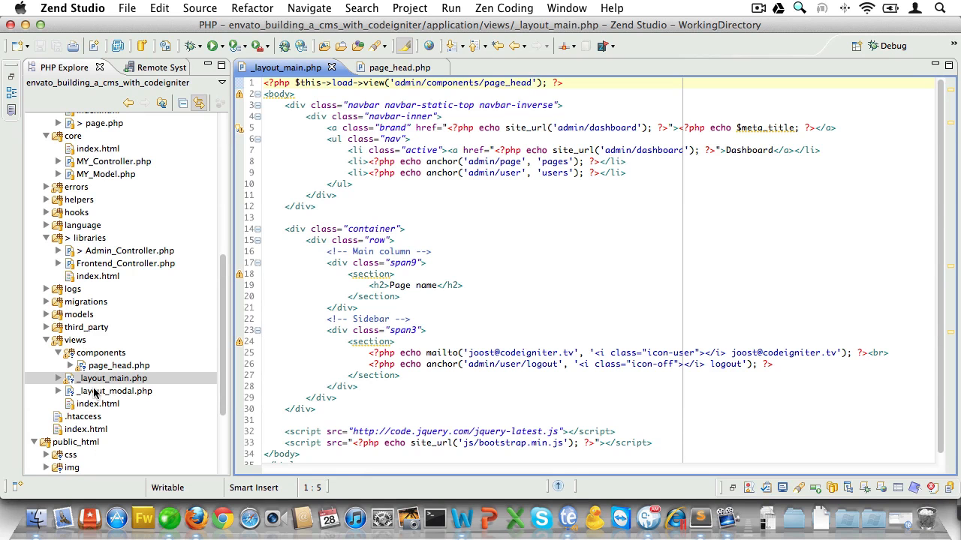
Create a new 'admin' folder inside the views folder.
click(74, 340)
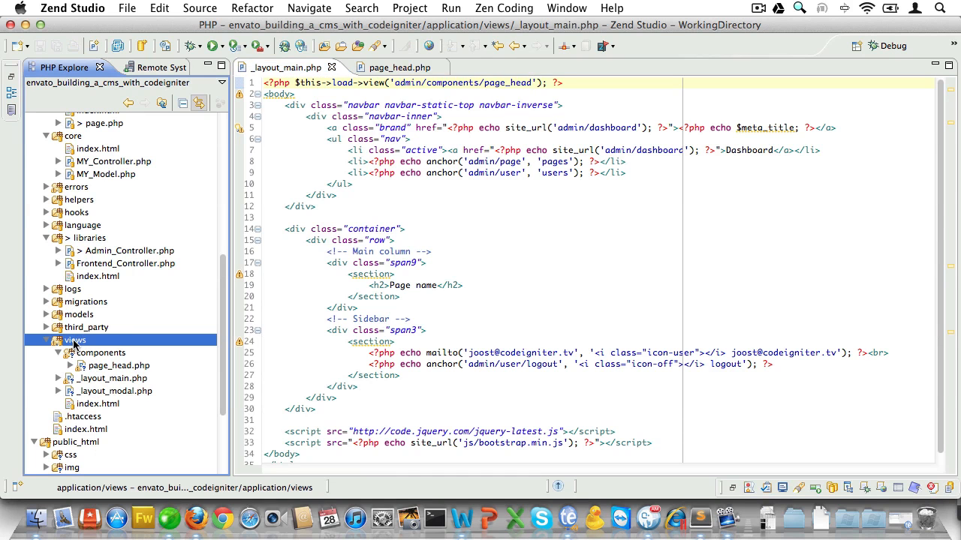
right_click(73, 341)
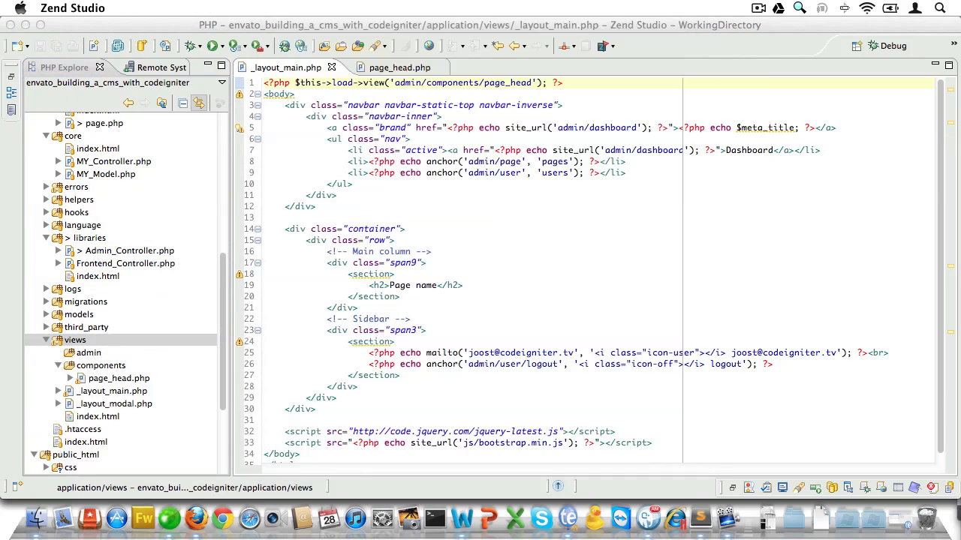
click(101, 365)
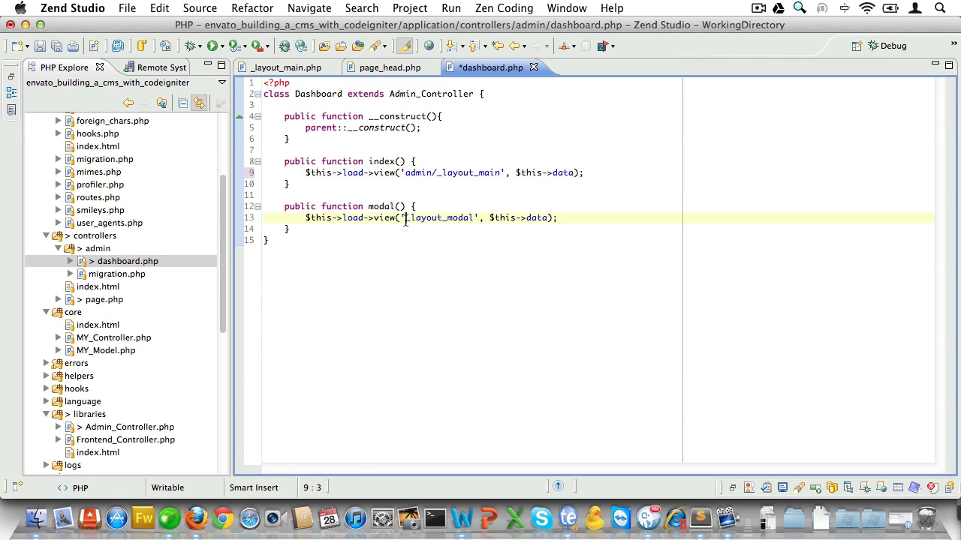
text(admin/)
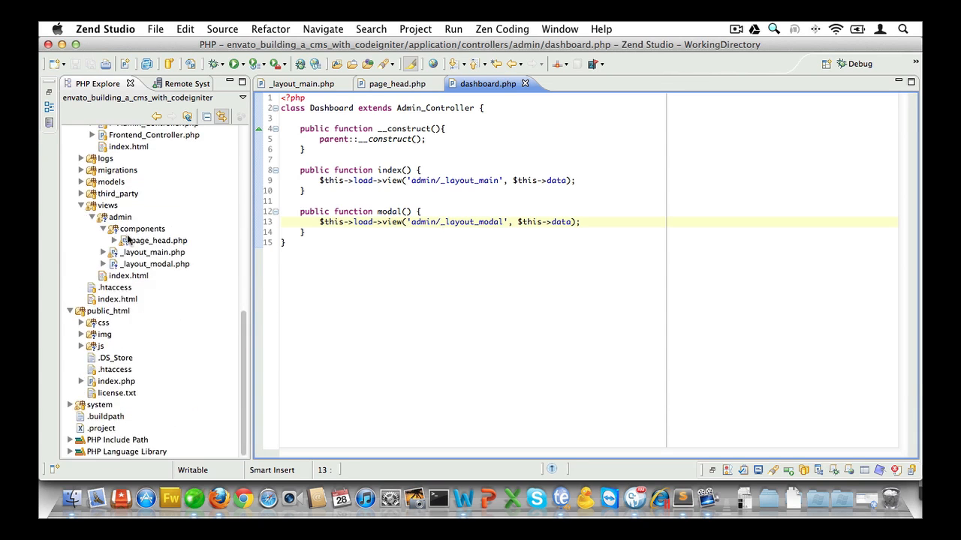
Create a new page_tail.php file in the components folder.
right_click(142, 228)
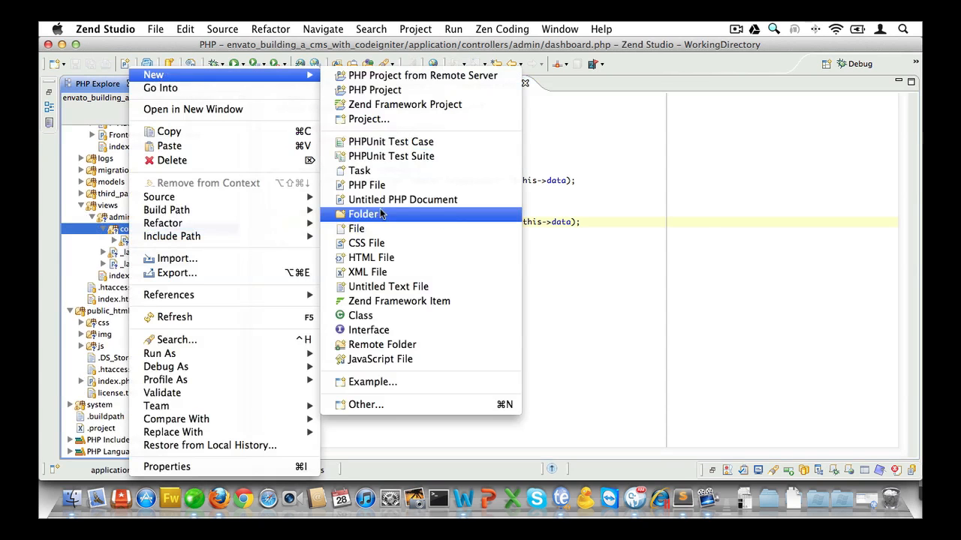
click(366, 184)
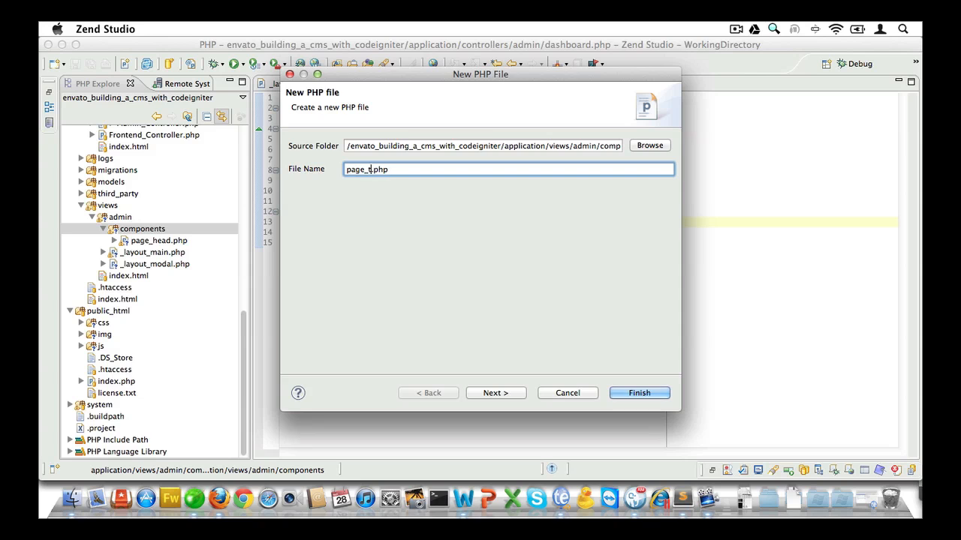
click(638, 392)
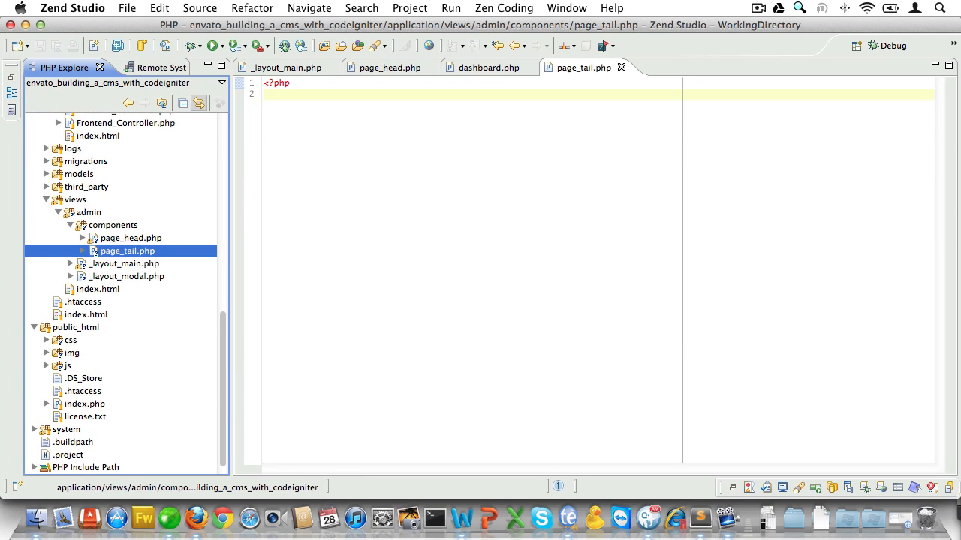
click(284, 67)
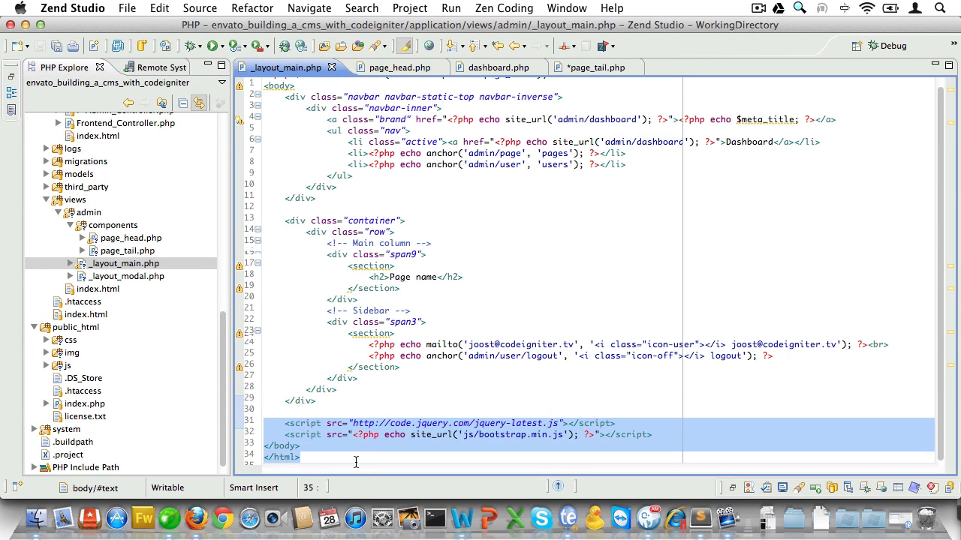
click(589, 67)
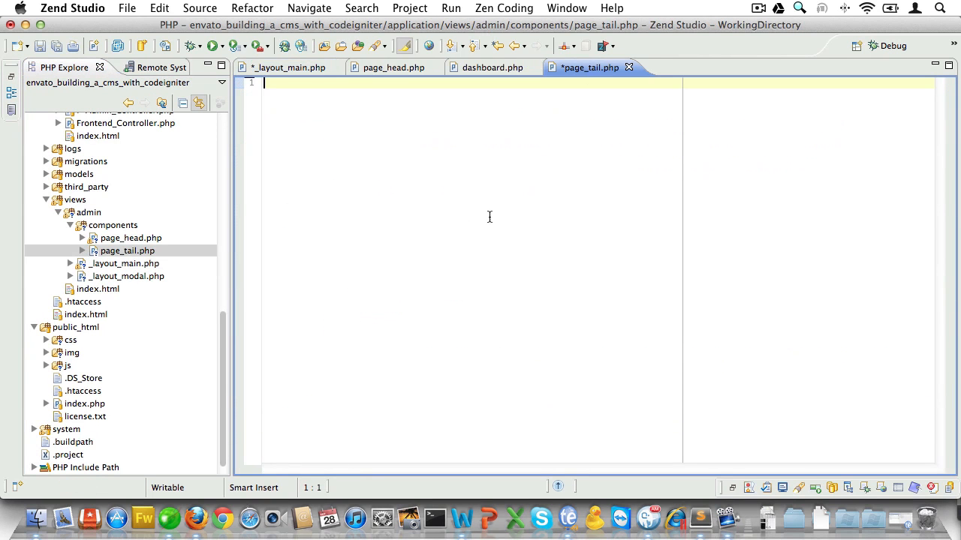
Load admin/components/page_tail at the end of _layout_main.php and close the other tabs.
click(288, 67)
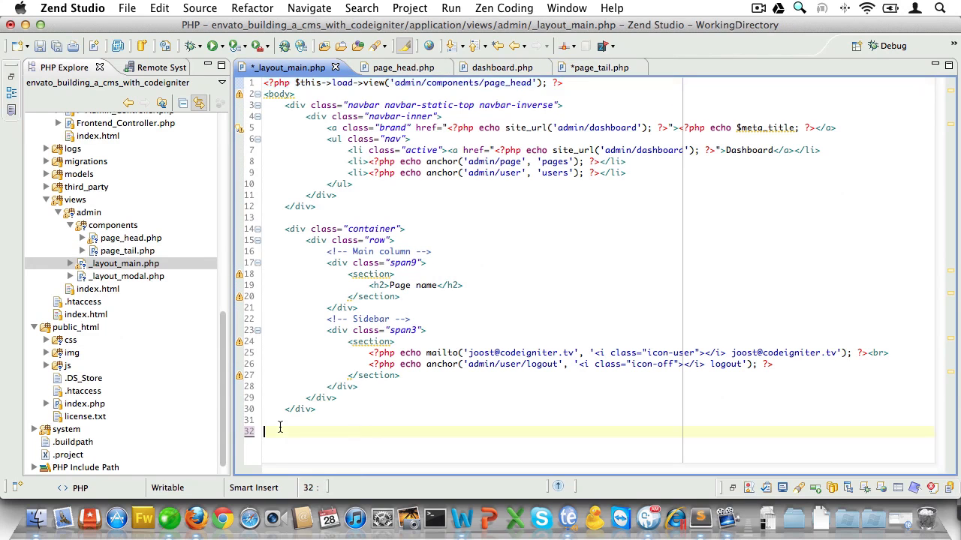
text(<?php $this->load->view('admin/components/page_tail'); ?>)
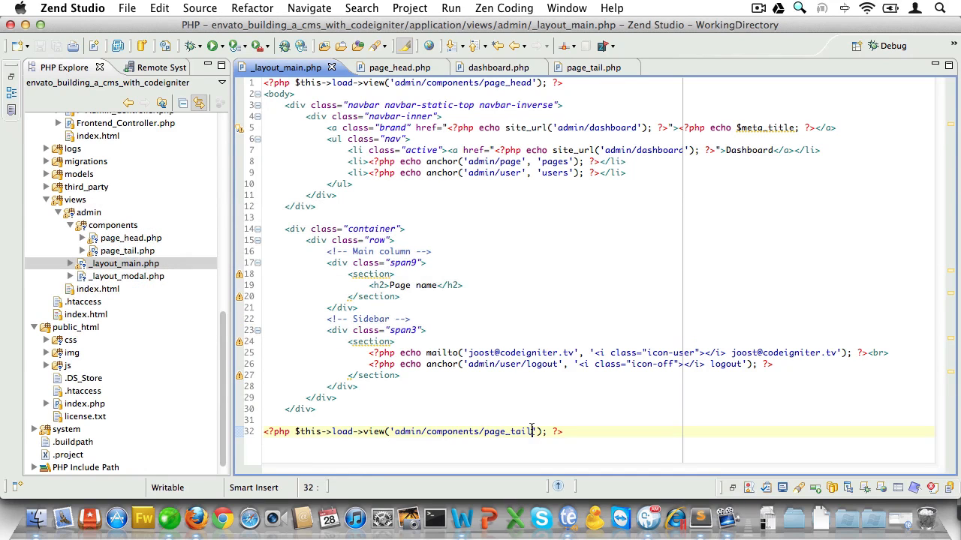
right_click(285, 67)
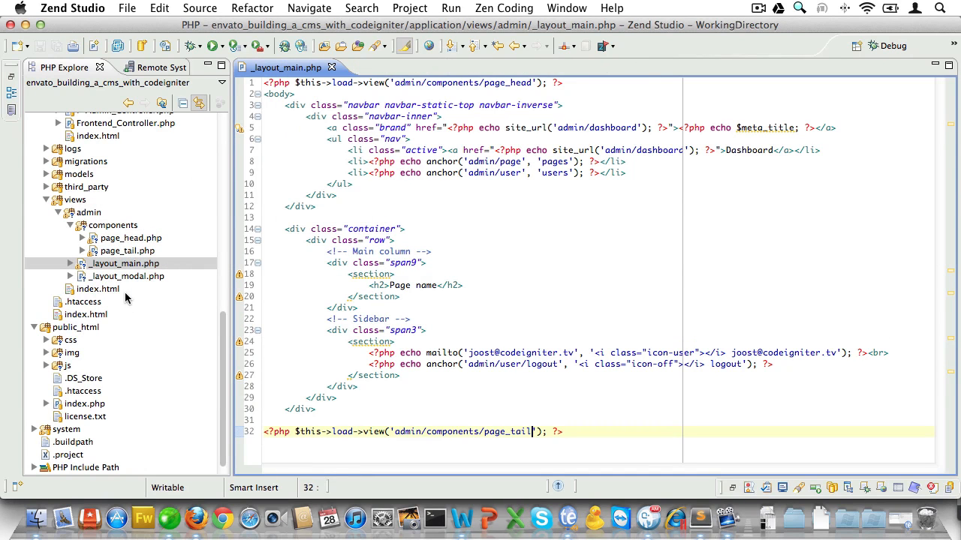
Open _layout_modal.php, expand an html skeleton, and load admin/components/page_tail at the end.
double_click(127, 276)
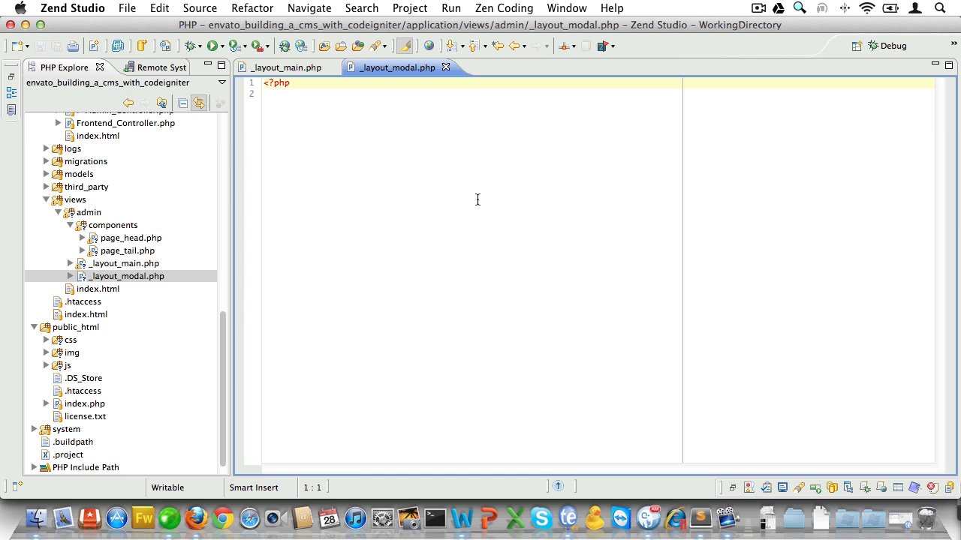
text(hhtml>)
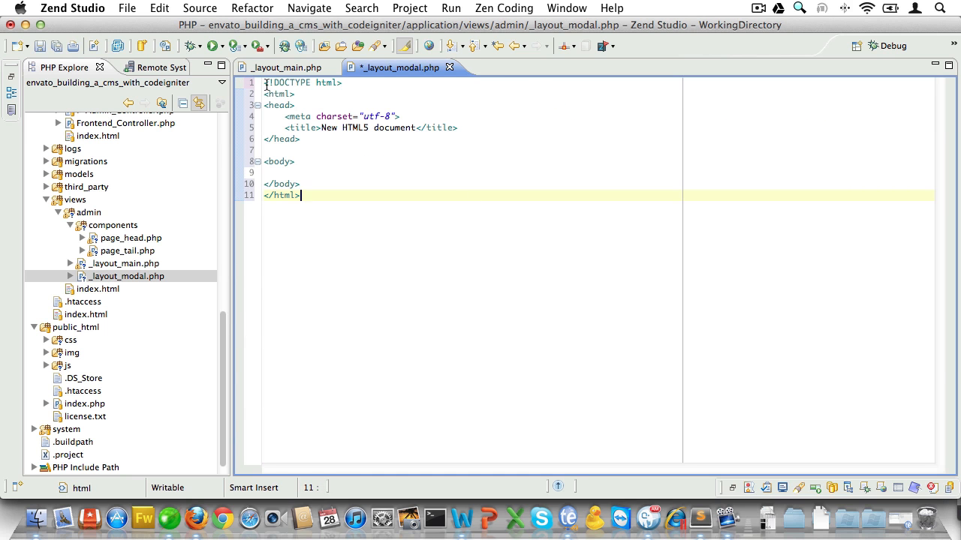
click(285, 67)
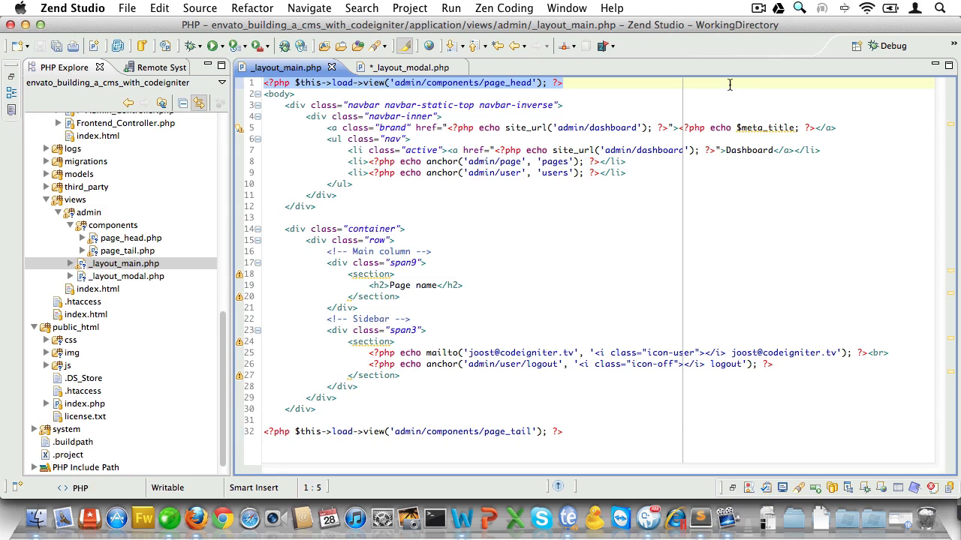
click(398, 66)
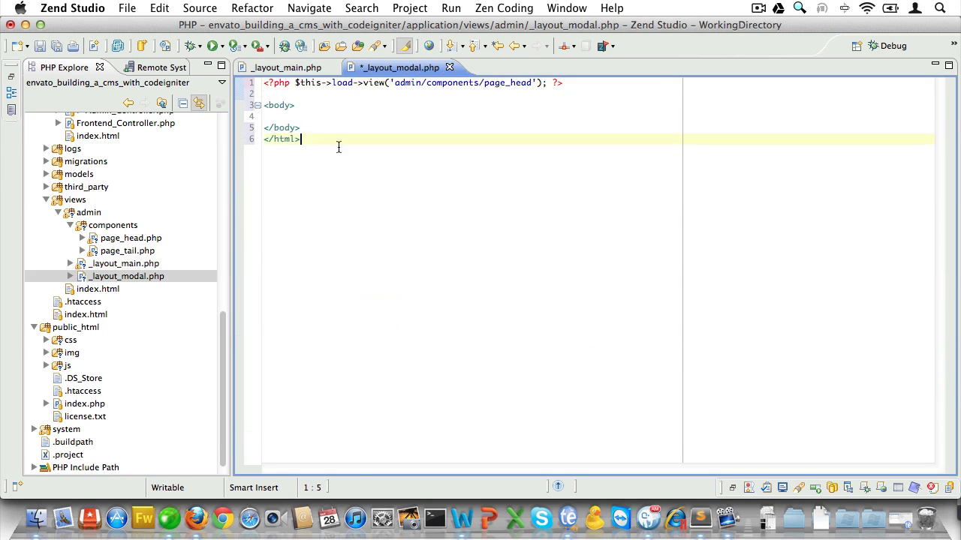
text(<?php $this->load->view('admin/components/page_tail'); ?>)
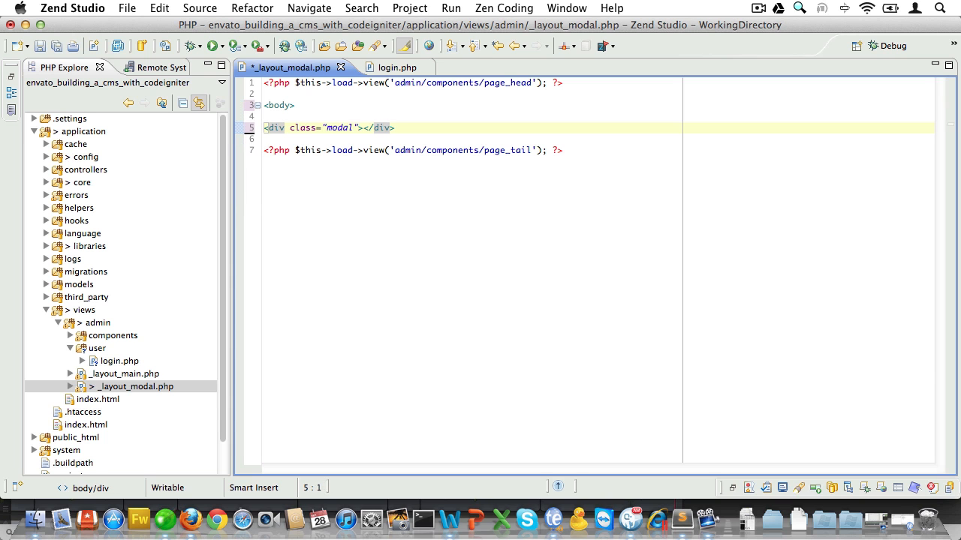
Add the show class and role="dialog" to the modal div.
text(show)
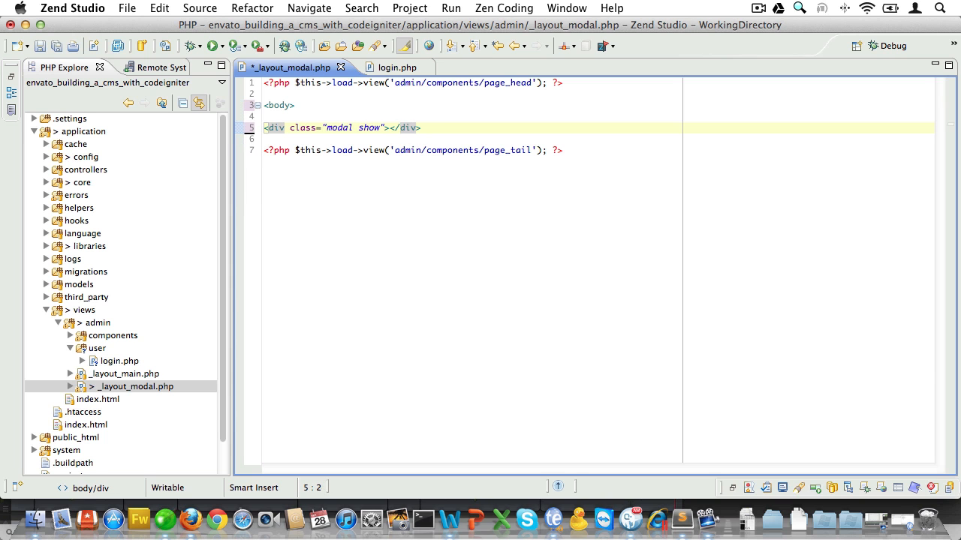
text(role="dialog")
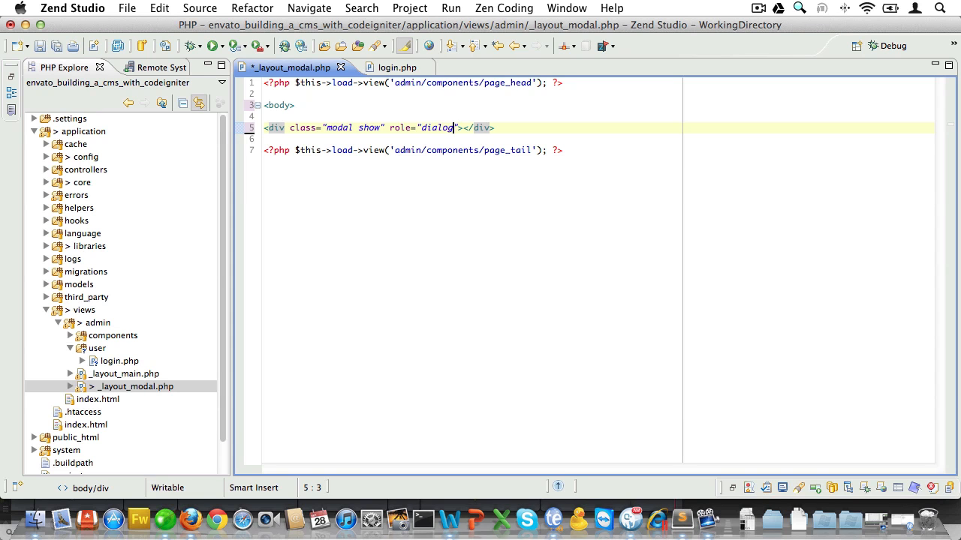
key(Return)
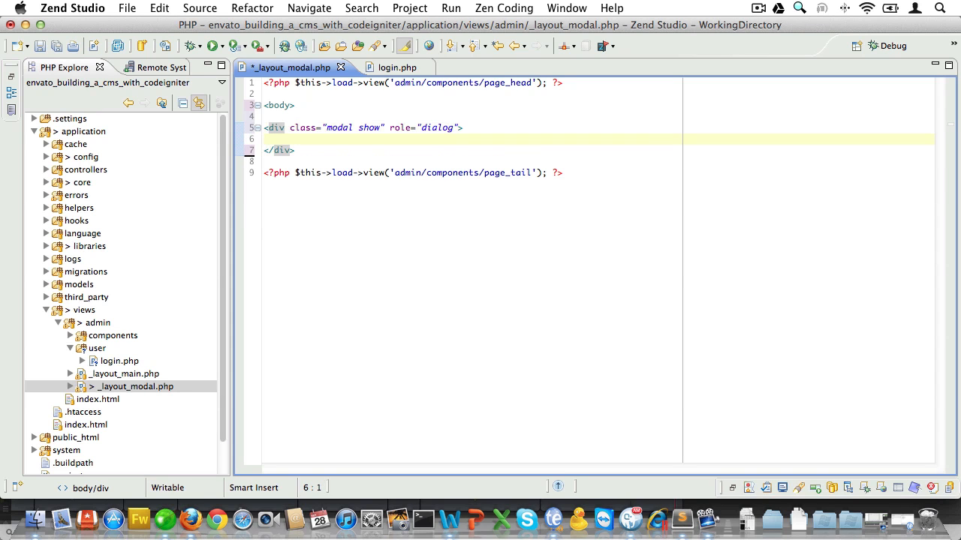
Set the body style to background: #555.
click(267, 139)
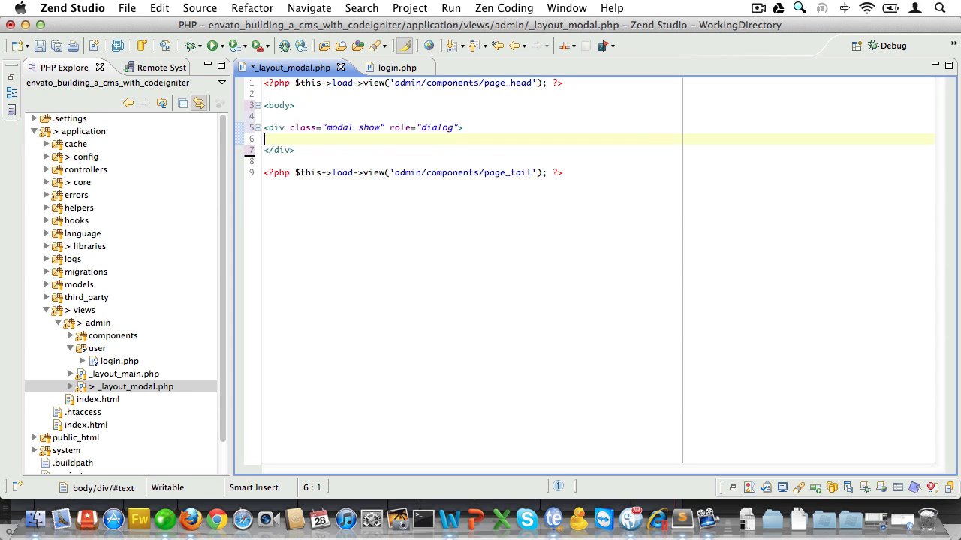
text(style=")
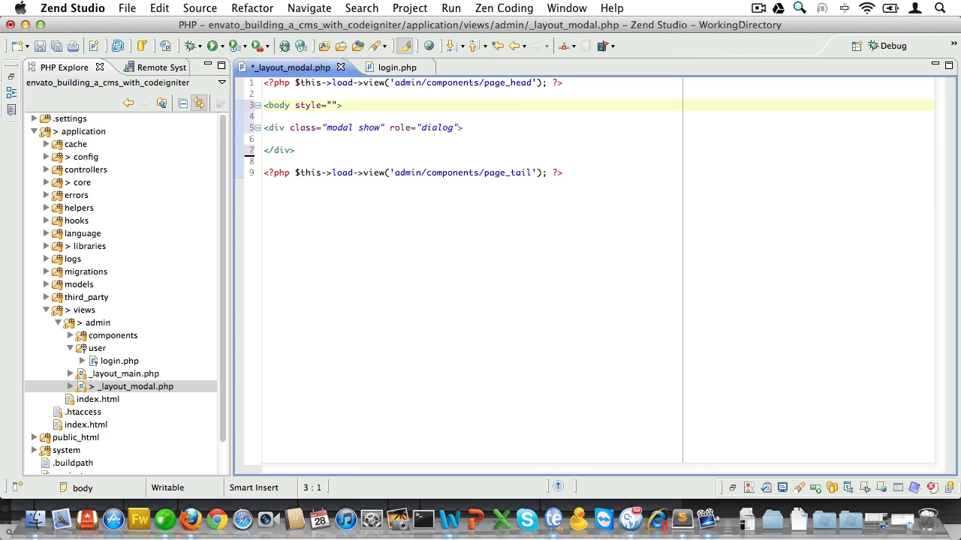
text(bacj)
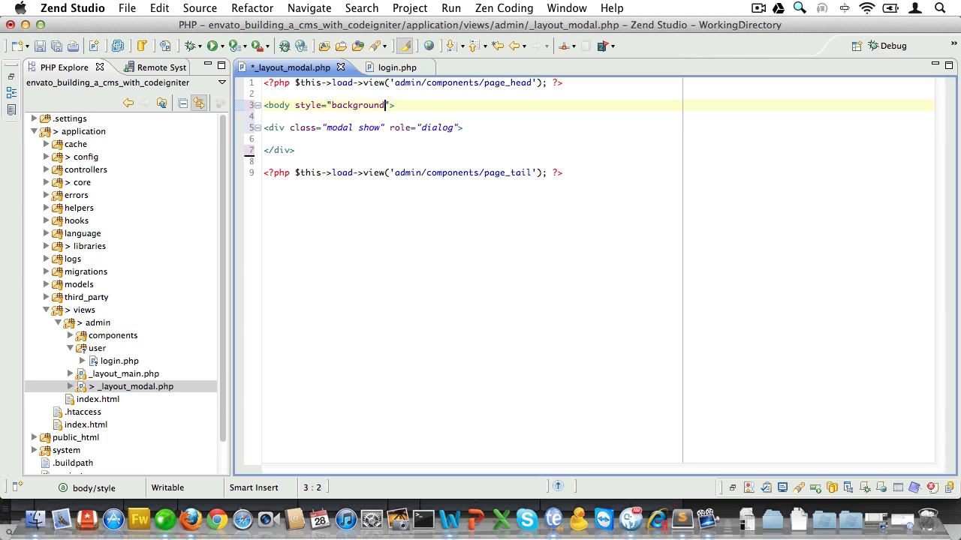
text(: #5)
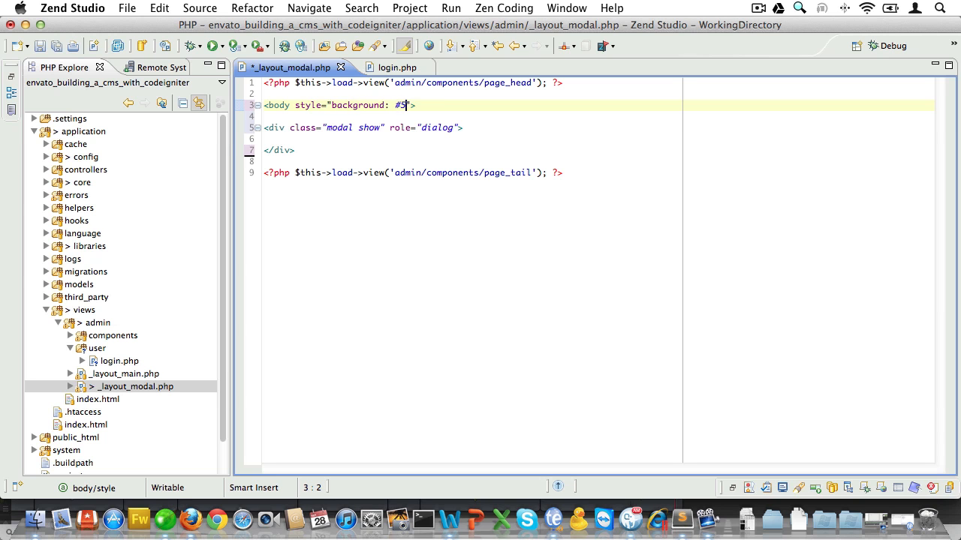
text(55;)
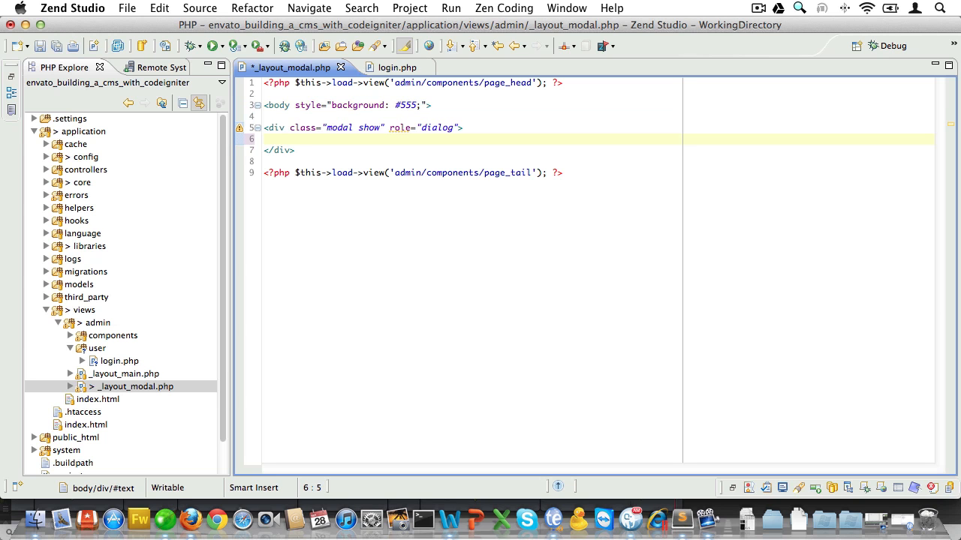
Expand div.modal-header+div.modal-body+div.modal-footer inside the modal div.
text(div.)
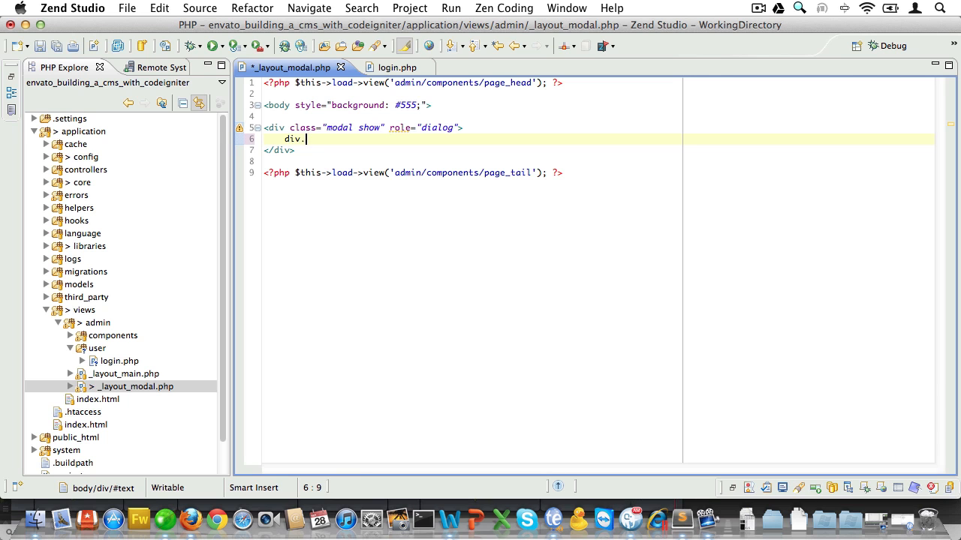
text(modal-)
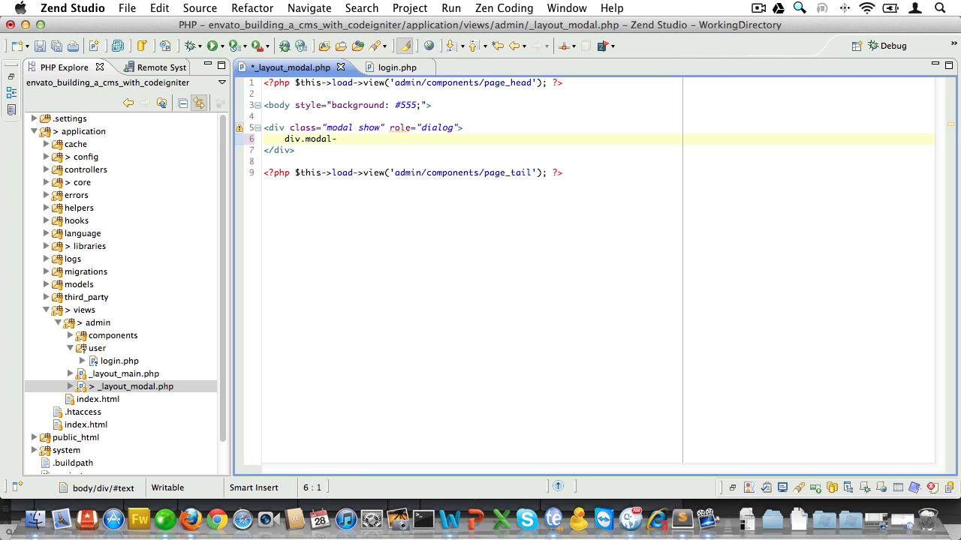
text(-header+)
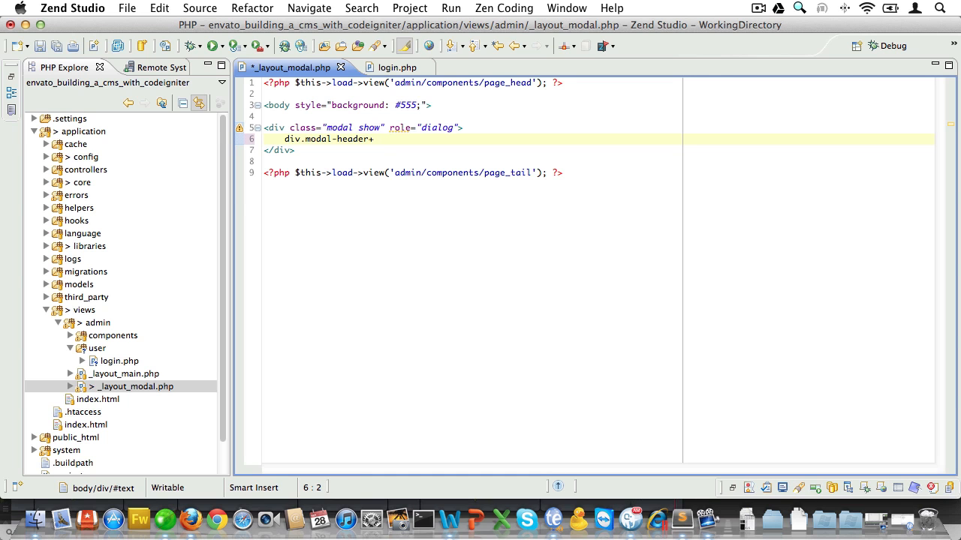
text(div.m)
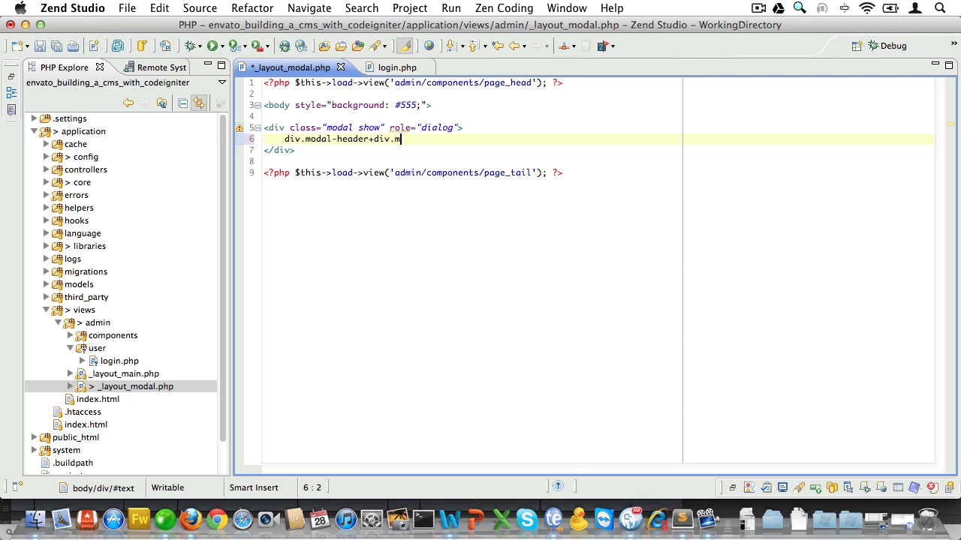
text(odal-bod)
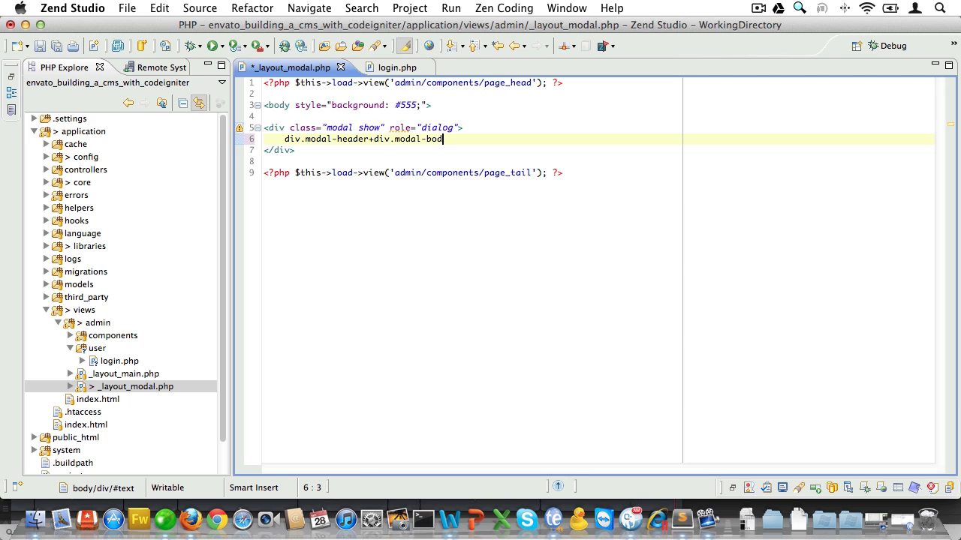
text(y+)
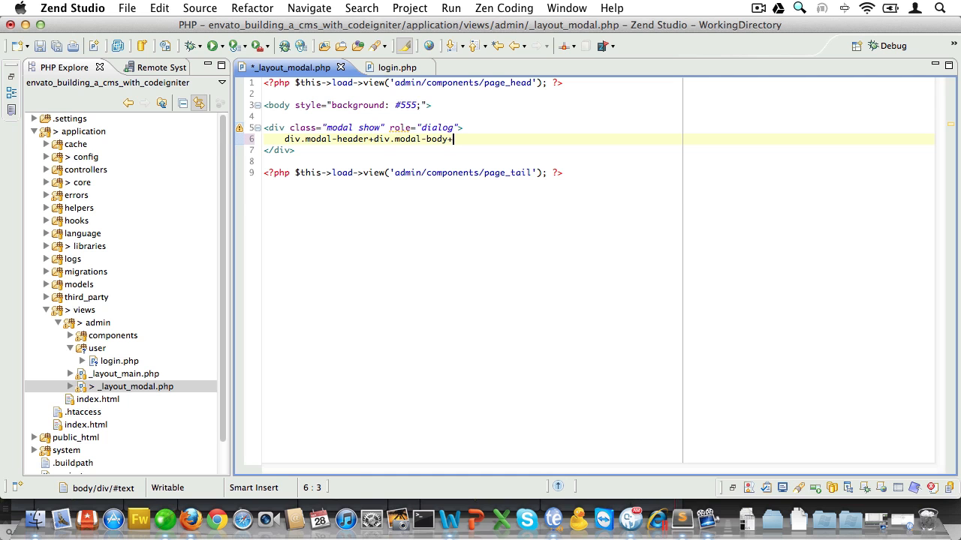
text(div.modal)
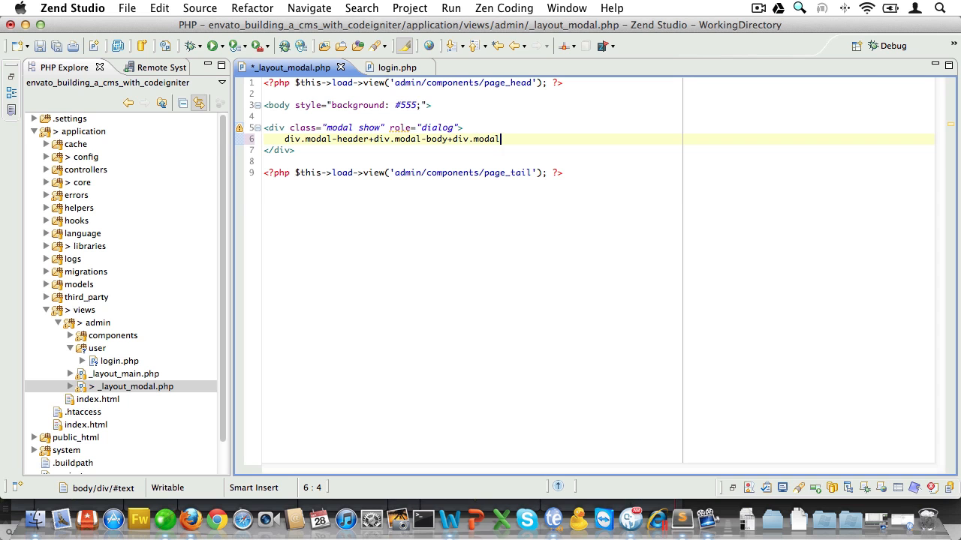
text(-footer"></div>)
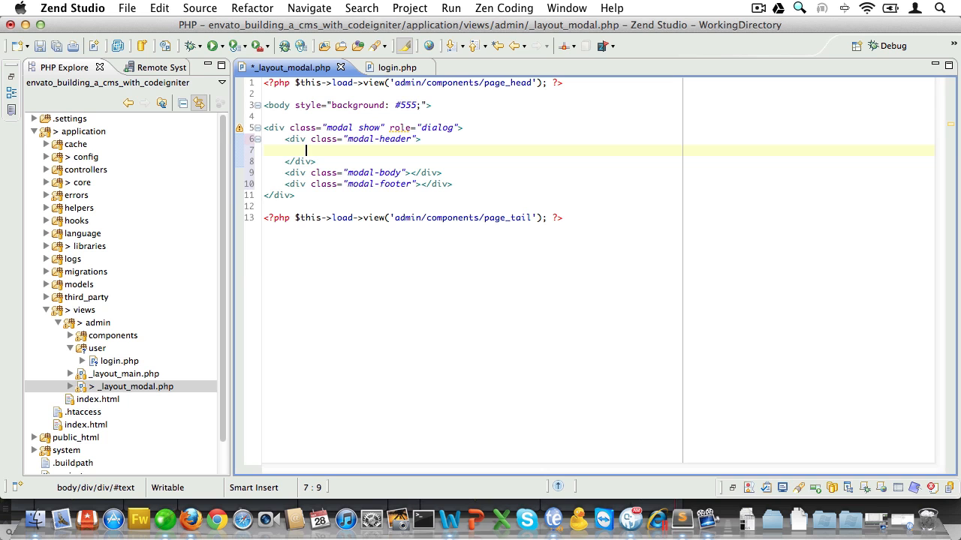
Add a <h3>Page title</h3> modal header and a footer with &copy; echoing $meta_title.
text(<h3>Page title</h3>)
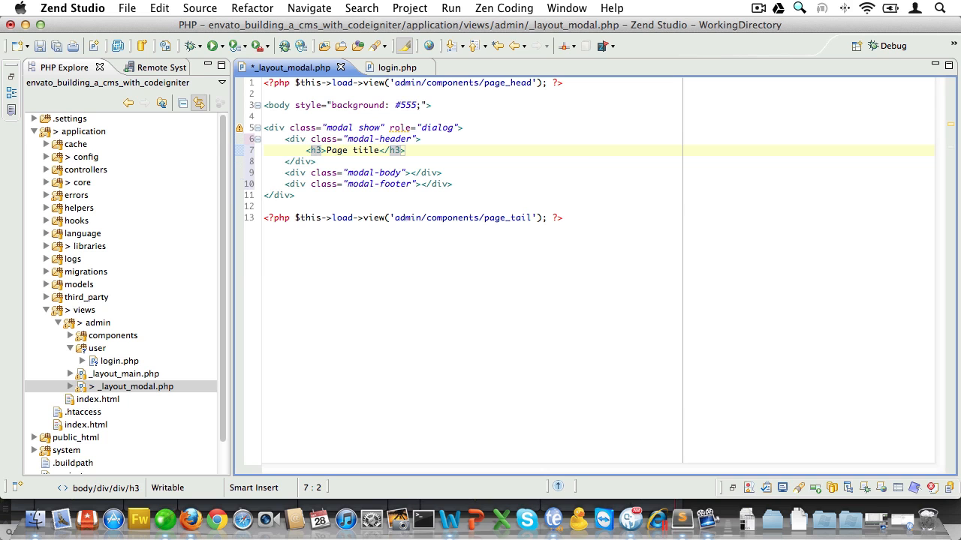
text(&)
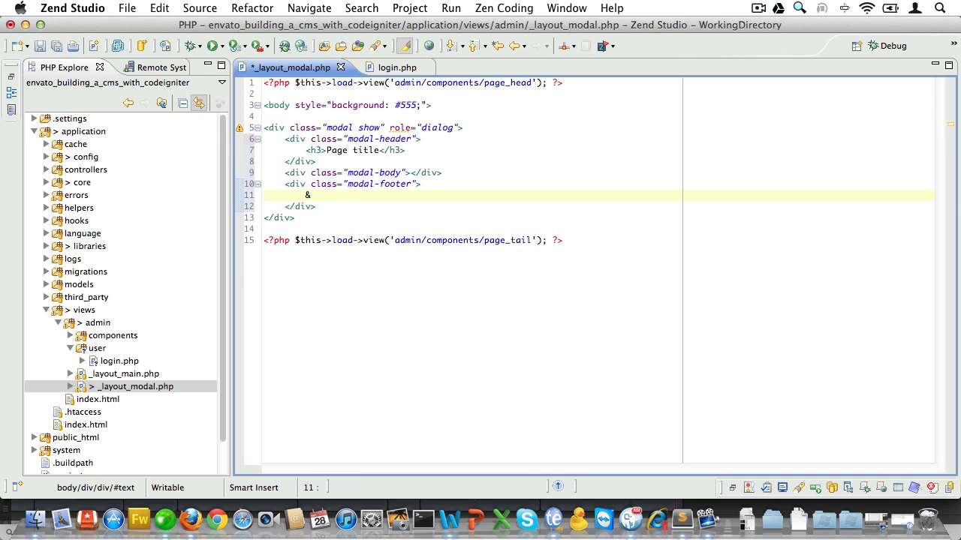
text(copy; <?php echo ?>)
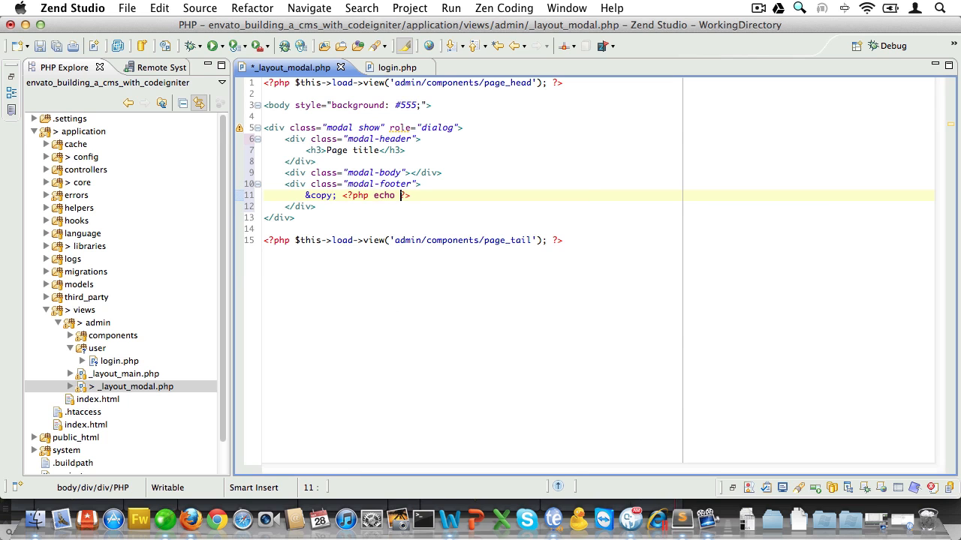
text($metat)
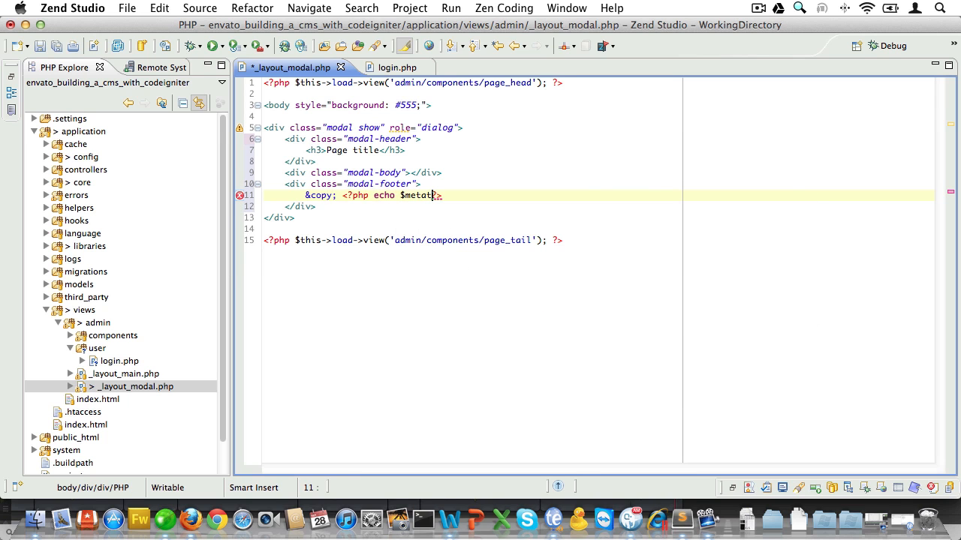
text(_title;)
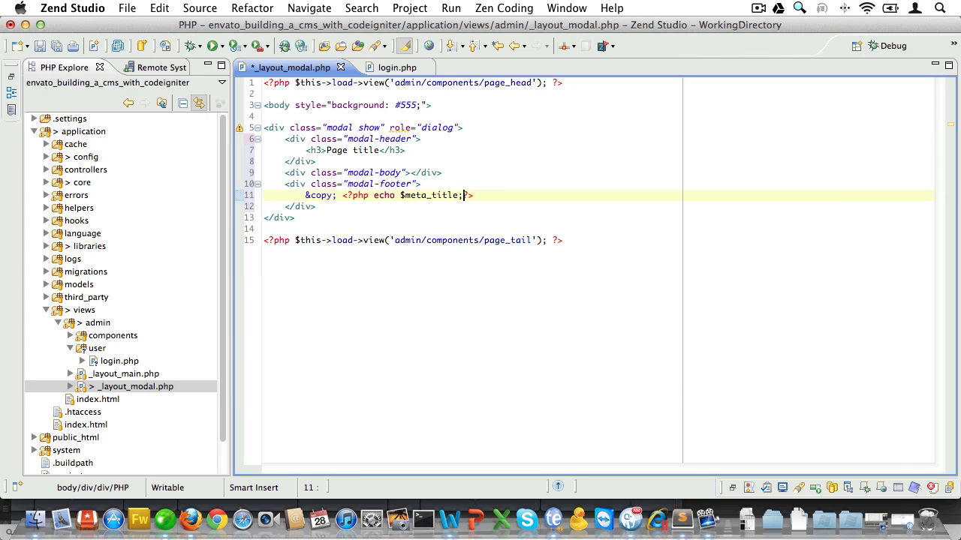